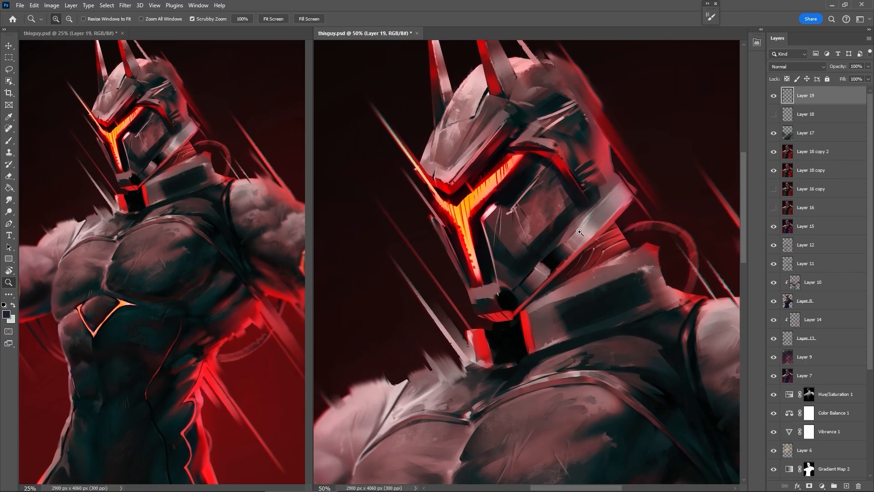
pyautogui.moveTo(536, 201)
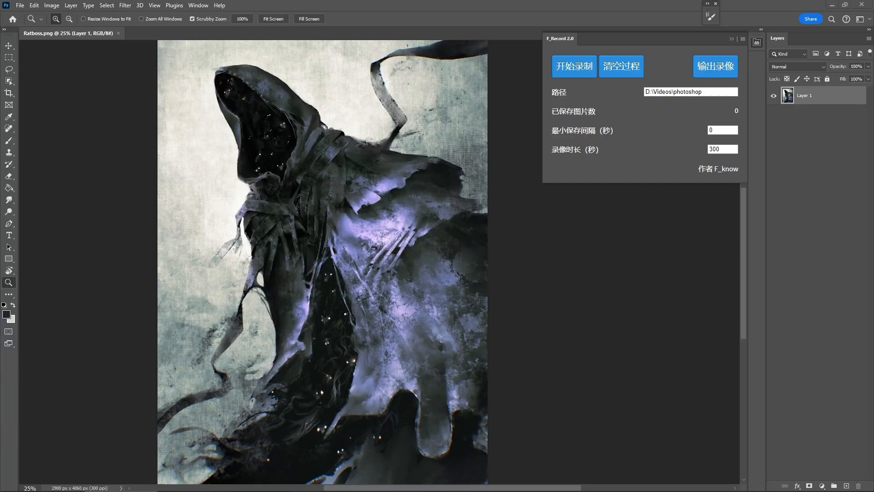
pyautogui.moveTo(601, 265)
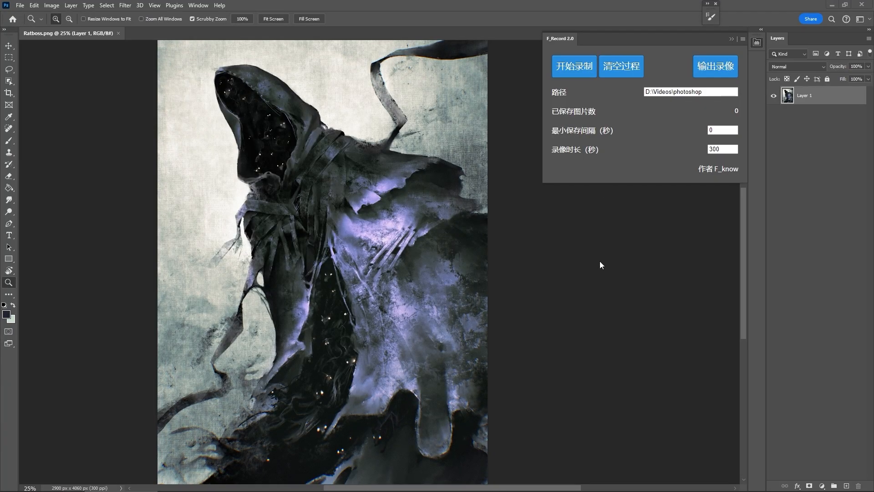
pyautogui.moveTo(656, 184)
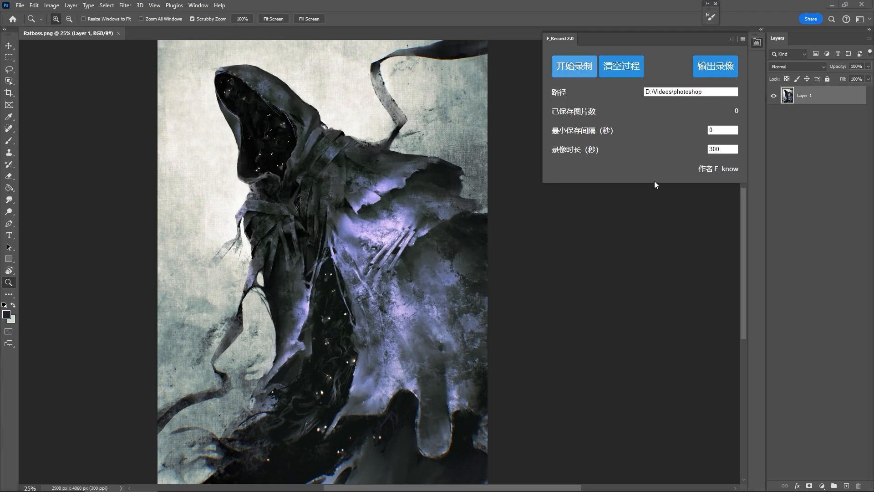
# Step: Start the F_Record 2.0 timelapse recording of the Ratboss painting and continue painting
pyautogui.click(574, 66)
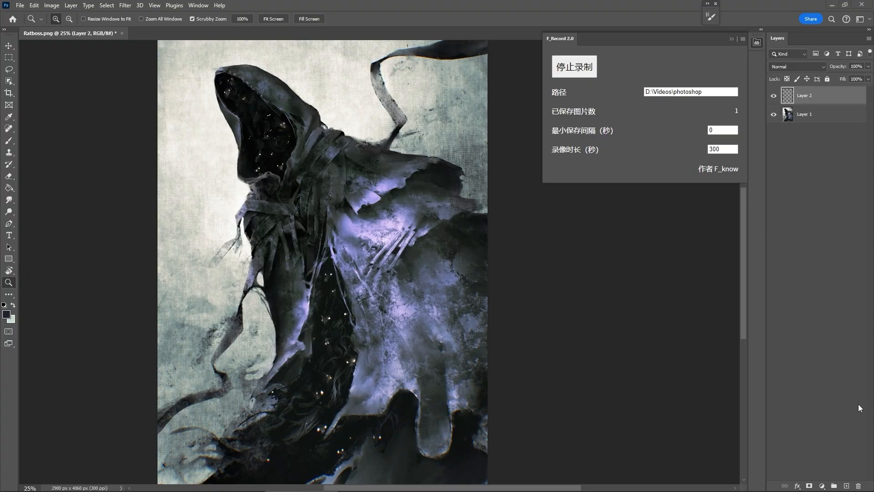
pyautogui.click(9, 140)
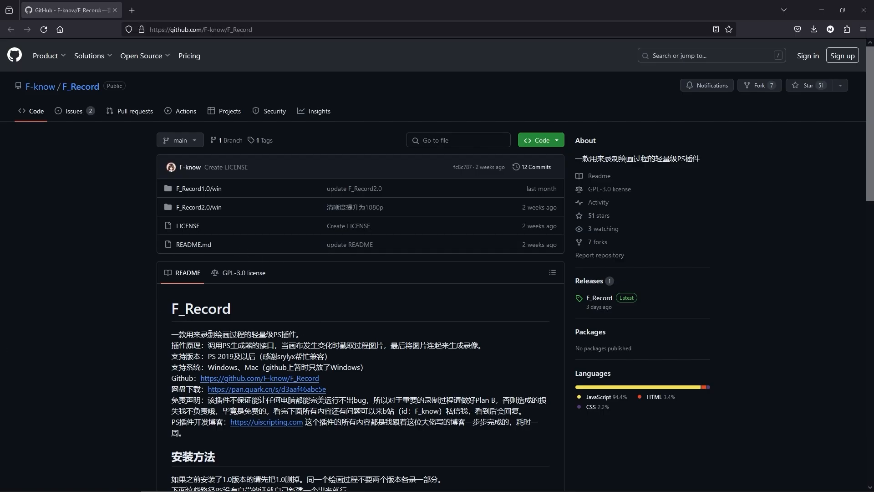
pyautogui.moveTo(153, 296)
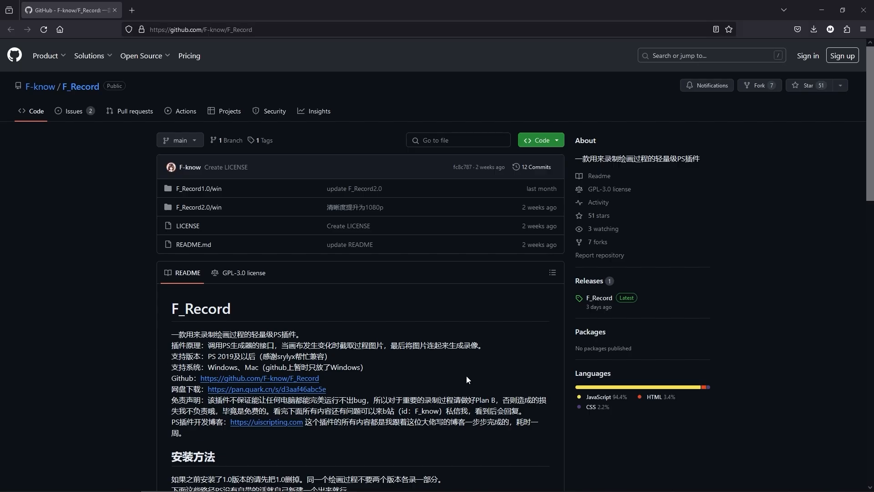
# Step: Download the F_Record repository from GitHub as F_Record-main.zip
pyautogui.click(539, 140)
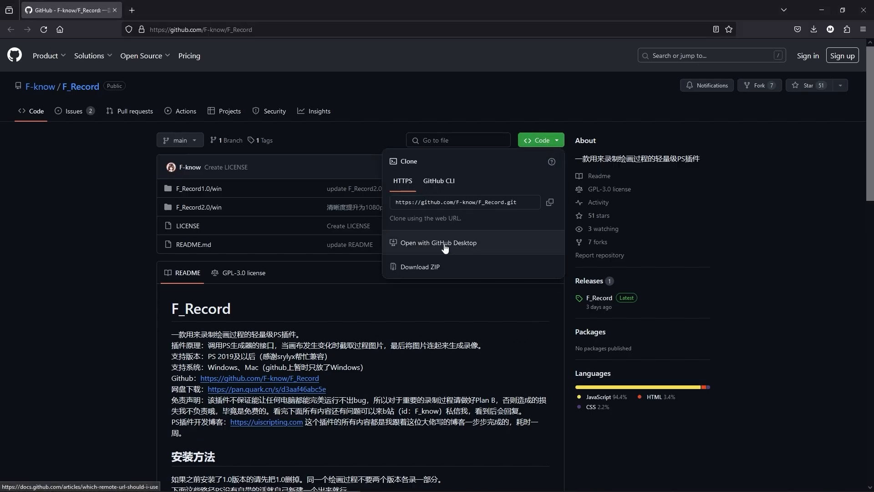
pyautogui.moveTo(419, 266)
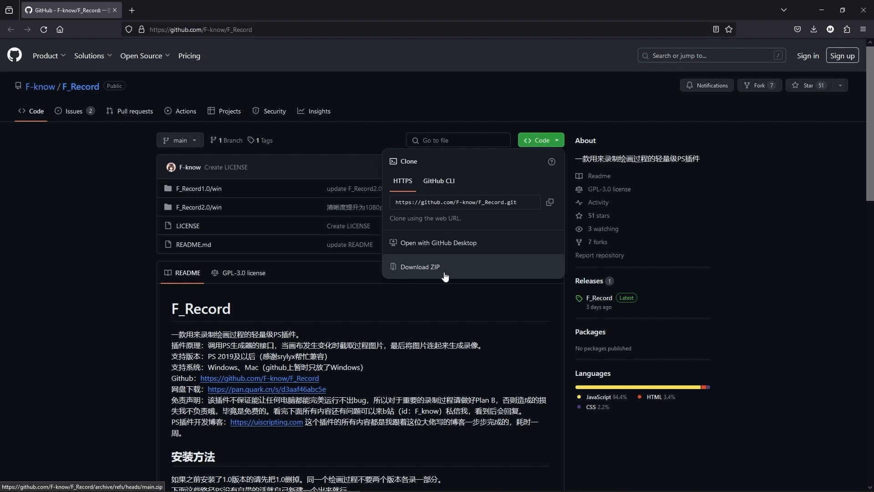
pyautogui.click(419, 266)
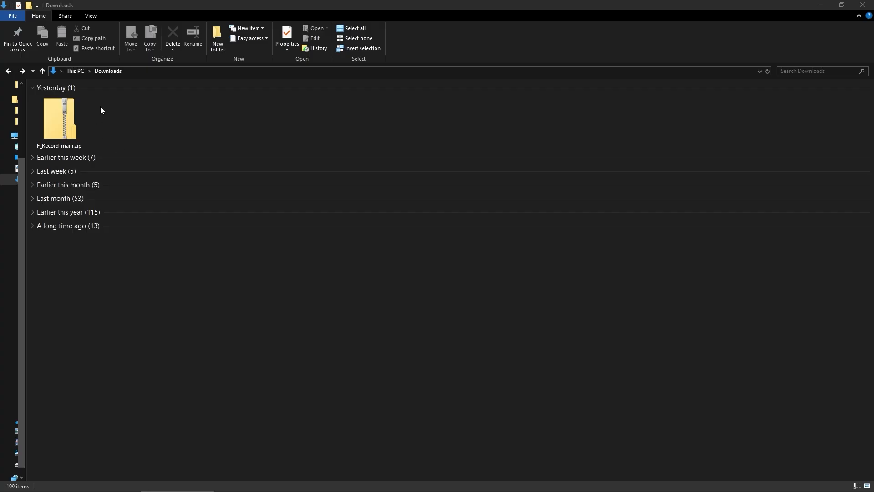
# Step: Browse into F_Record-main.zip, then its F_Record-main and F_Record2.0 folders
pyautogui.doubleClick(57, 117)
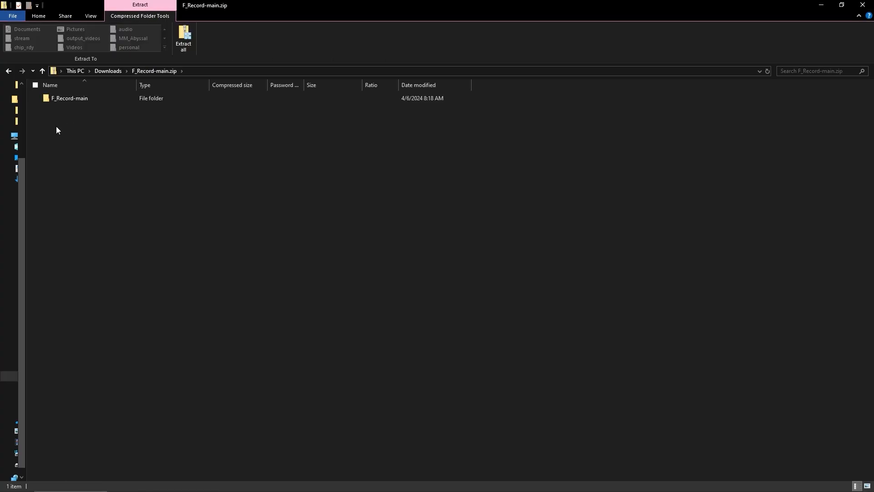
pyautogui.click(69, 98)
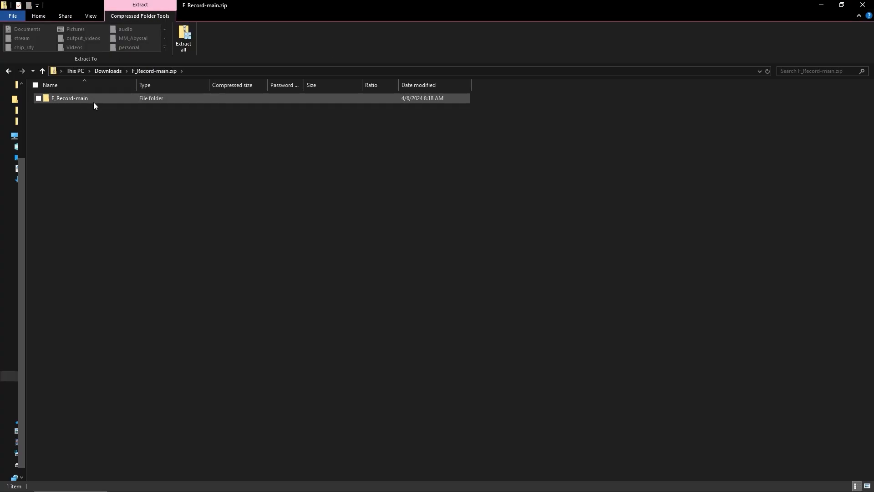
pyautogui.doubleClick(69, 99)
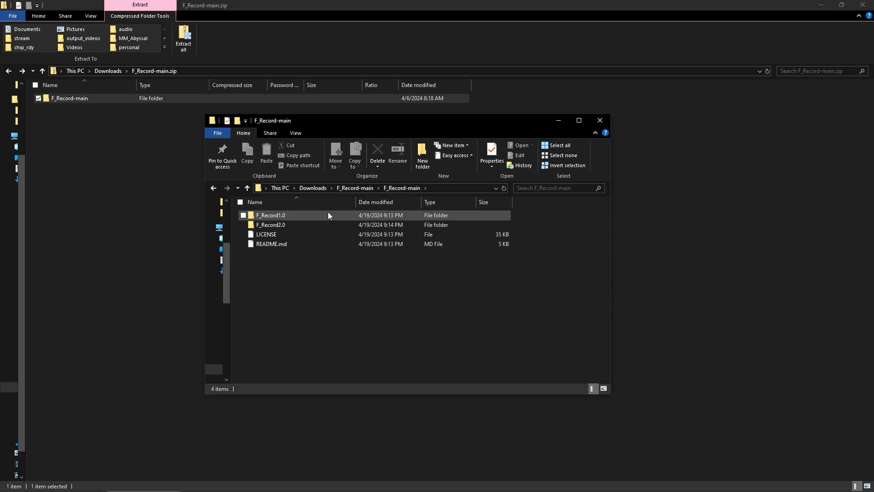
pyautogui.moveTo(328, 234)
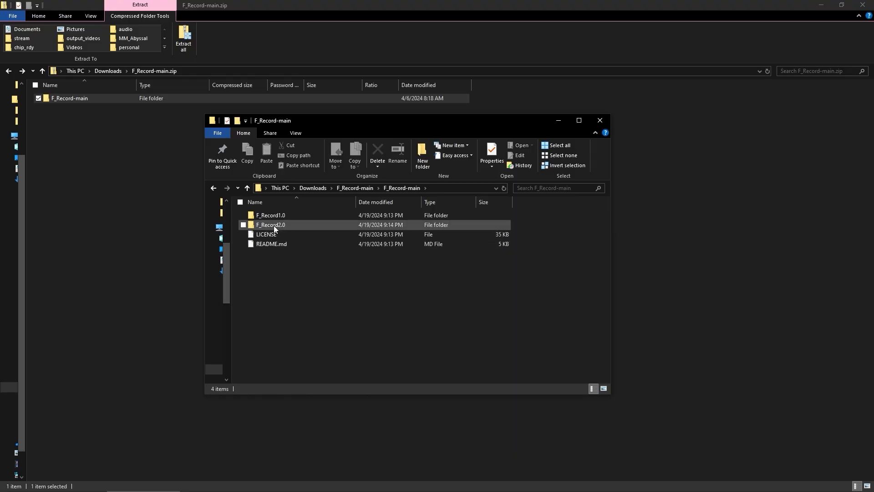
pyautogui.doubleClick(270, 223)
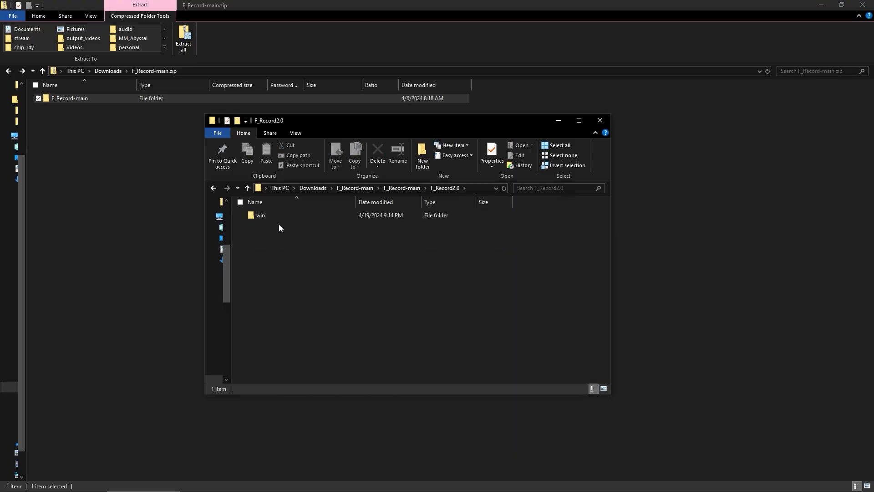
pyautogui.moveTo(335, 130)
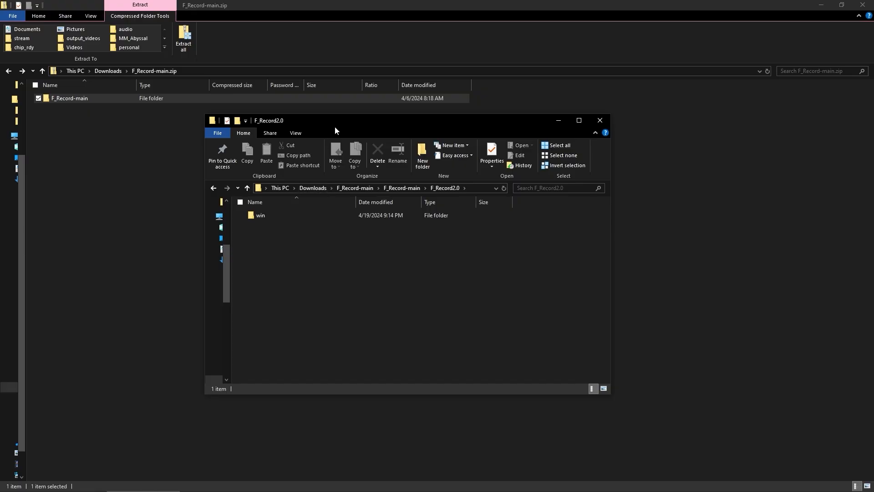
# Step: Maximize the F_Record2.0 window and enter its win folder with F_Record-CEP and F_Record-generator
pyautogui.click(869, 5)
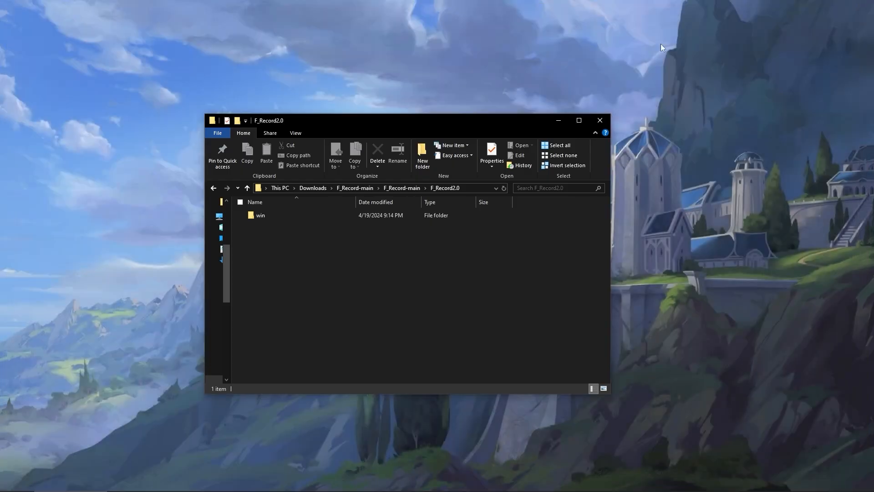
pyautogui.click(578, 121)
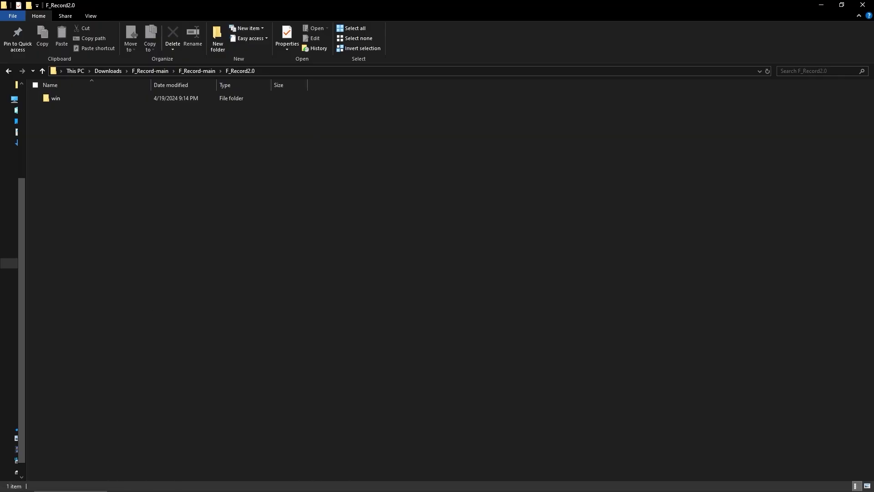
pyautogui.doubleClick(55, 98)
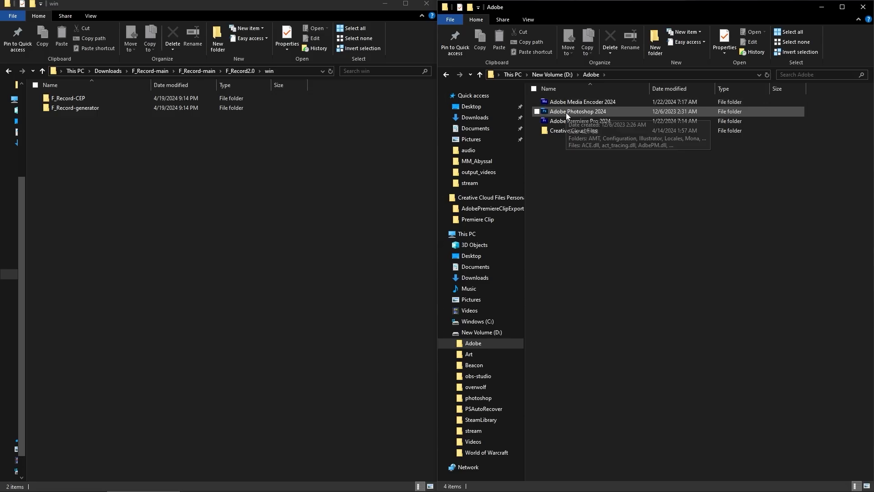
# Step: Enter the Adobe Photoshop 2024 install folder on D: in a second Explorer window
pyautogui.doubleClick(577, 111)
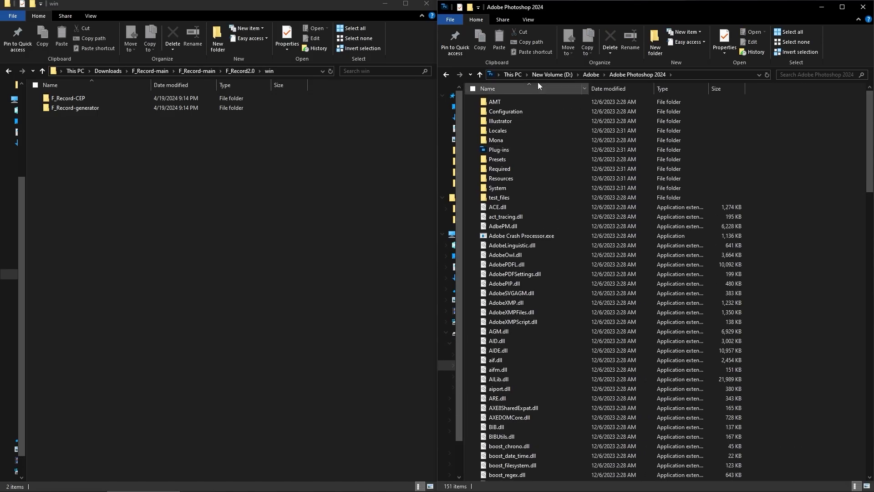
pyautogui.click(499, 198)
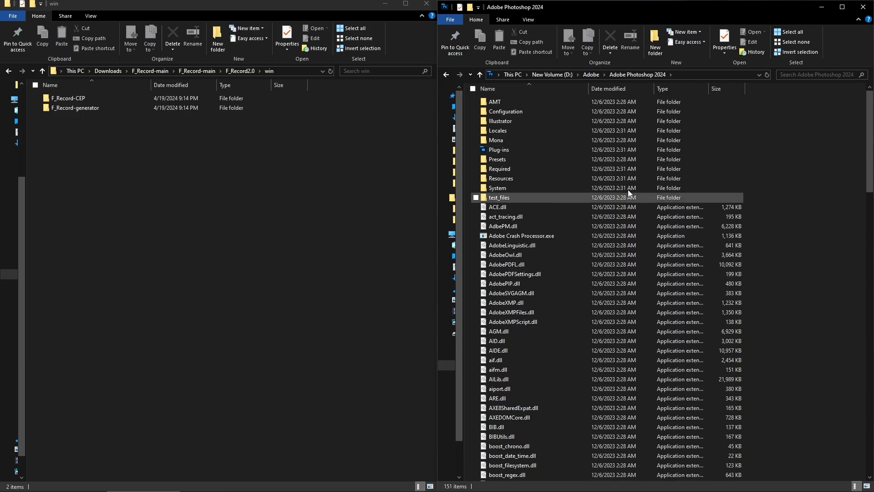
pyautogui.click(230, 159)
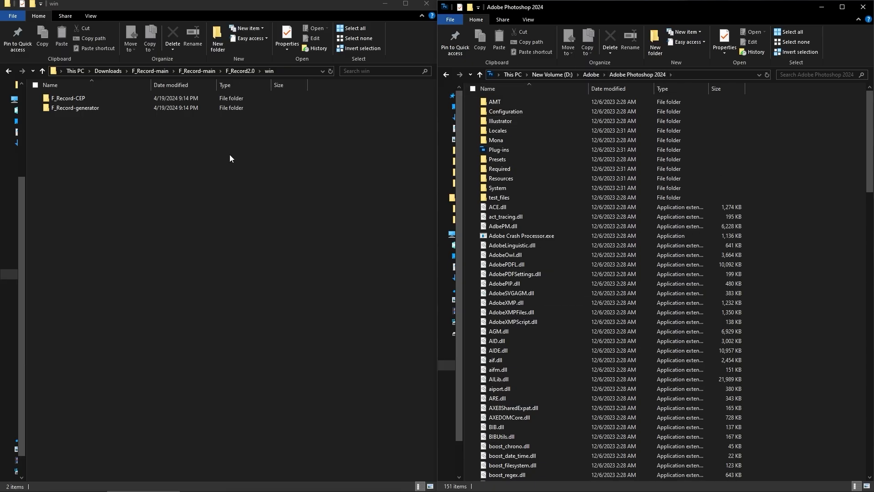
pyautogui.moveTo(418, 179)
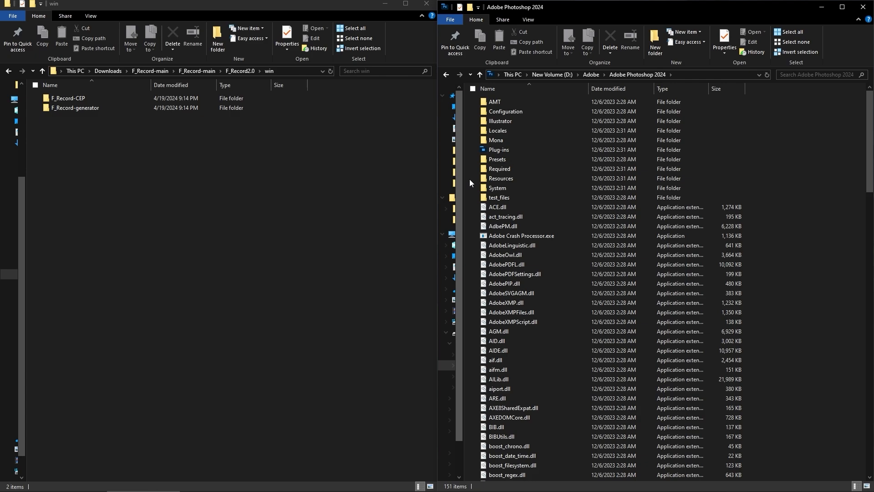
# Step: Navigate down Required\CEP\extensions, where an F_Record-CEP folder already exists
pyautogui.doubleClick(500, 169)
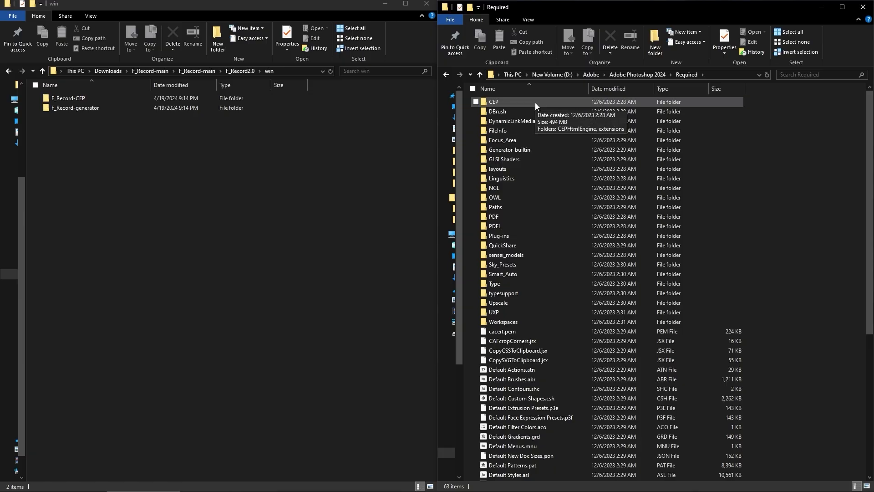
pyautogui.doubleClick(493, 102)
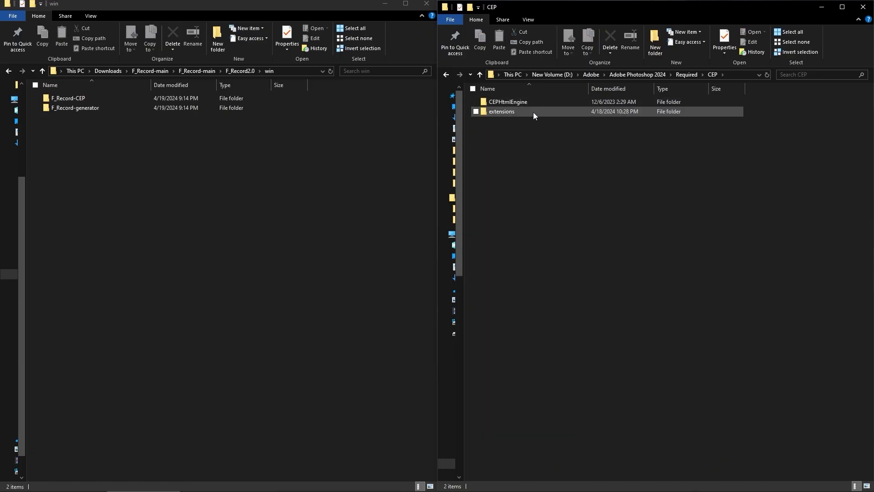
pyautogui.doubleClick(500, 111)
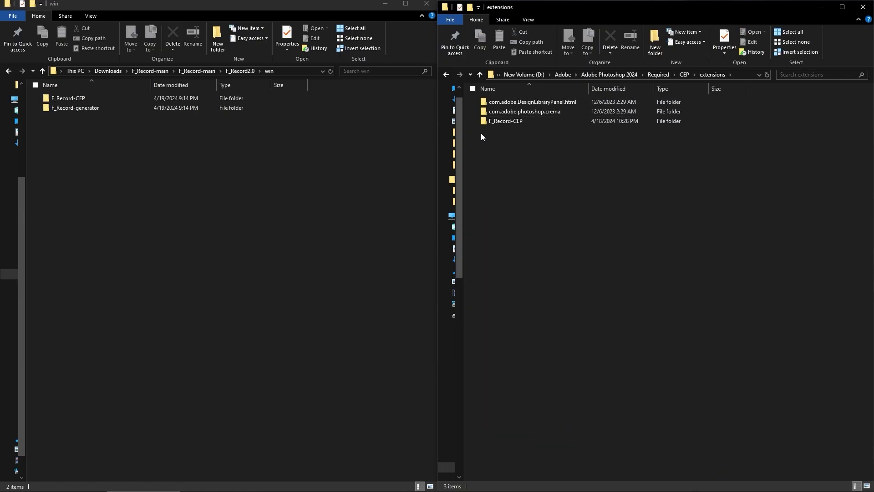
pyautogui.moveTo(519, 134)
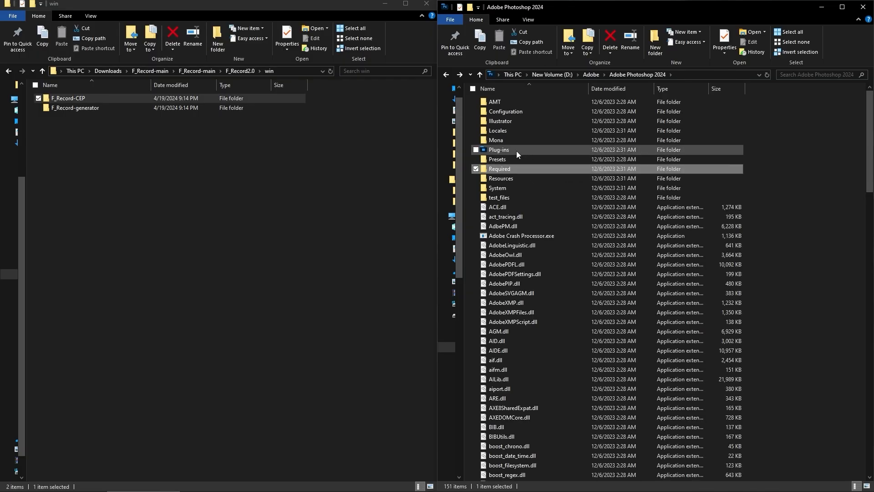
# Step: Show Photoshop 2024's Plug-ins\Generator folder, which already holds F_Record-generator
pyautogui.doubleClick(498, 150)
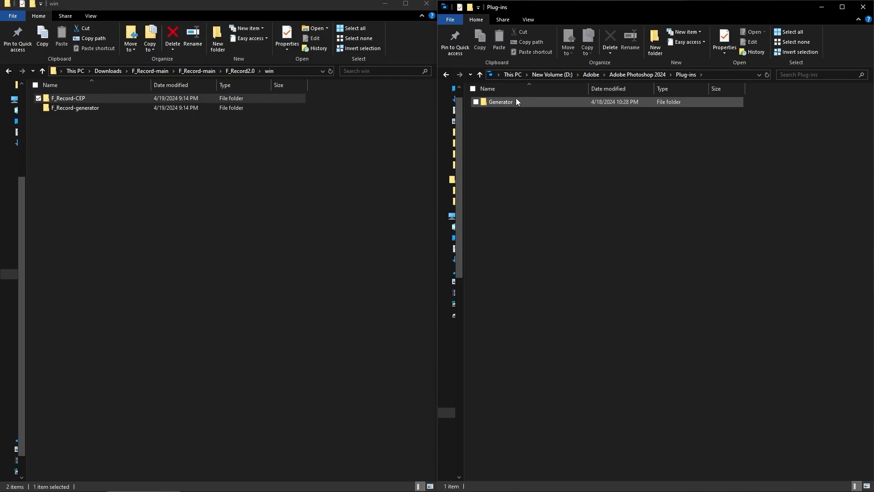
pyautogui.doubleClick(501, 101)
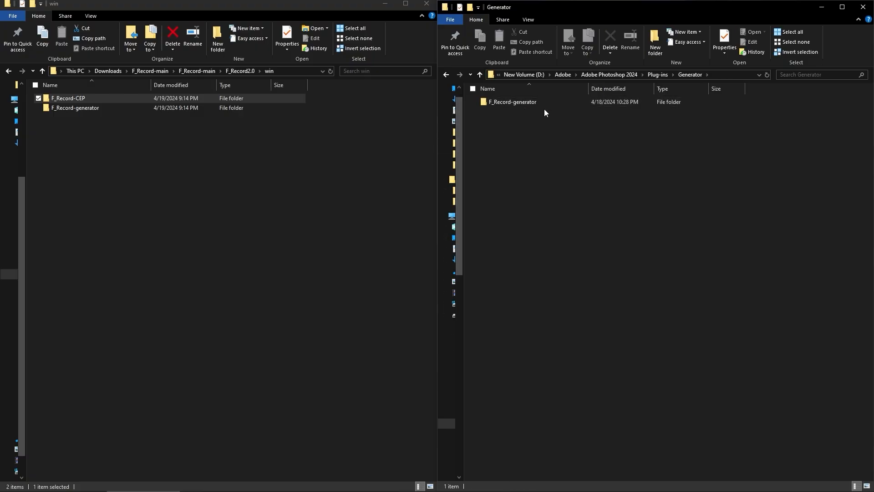
pyautogui.moveTo(40, 124)
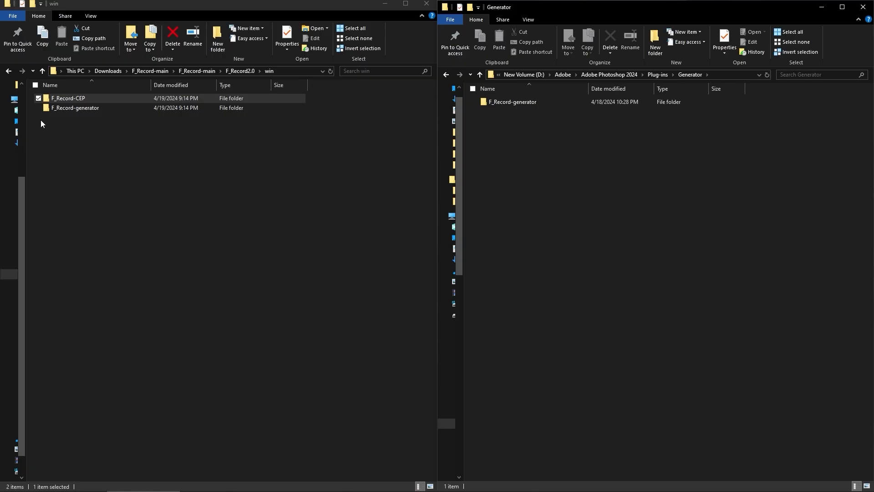
pyautogui.moveTo(446, 202)
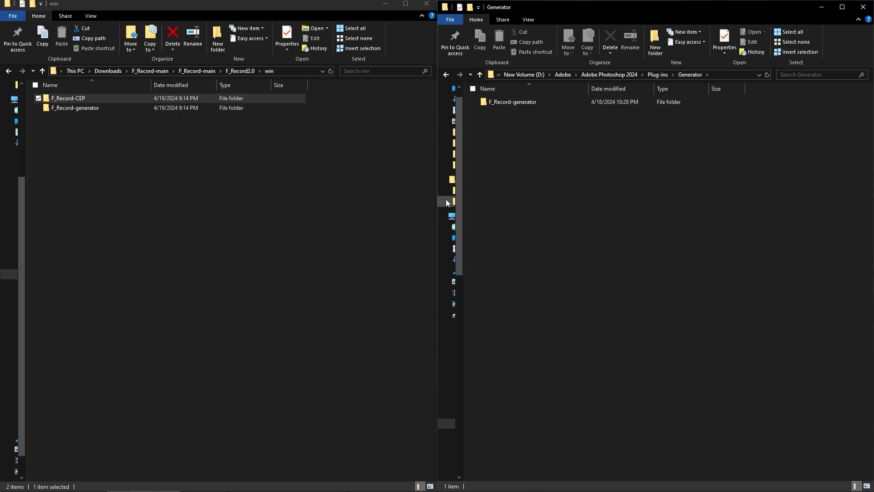
pyautogui.moveTo(536, 123)
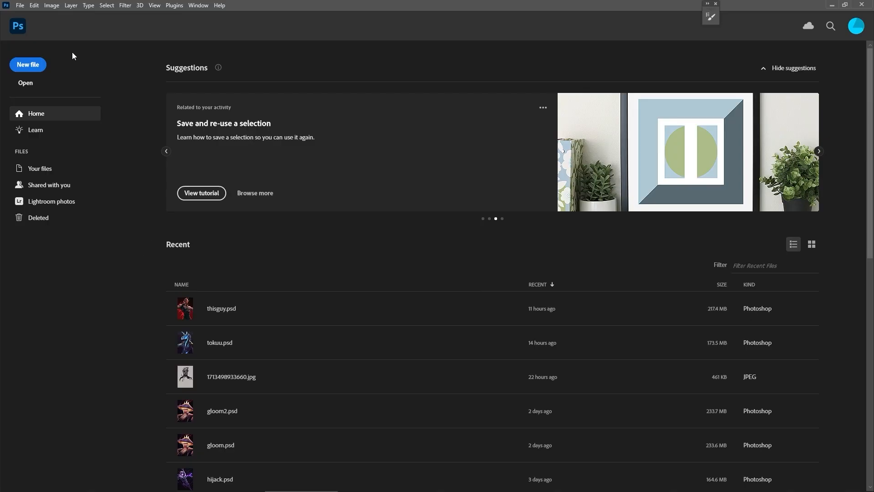
# Step: Confirm Enable Generator and Load Extension Panels in Photoshop's Plugins preferences
pyautogui.click(34, 5)
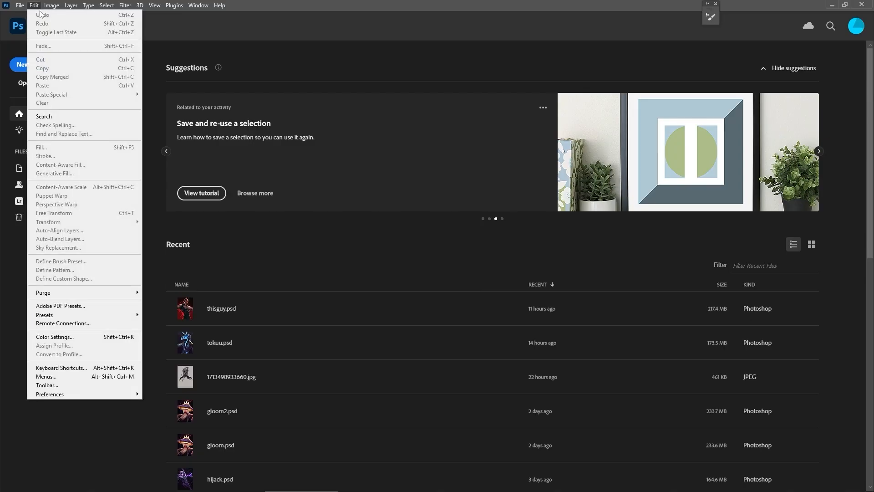
pyautogui.moveTo(49, 394)
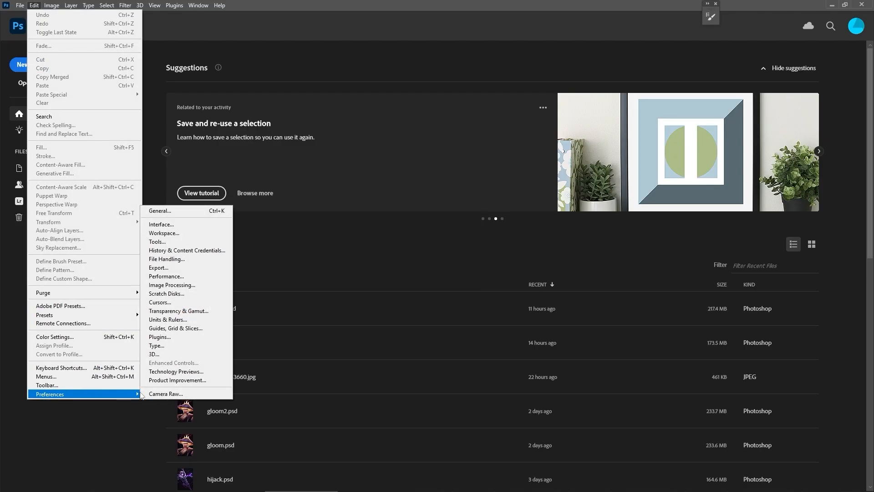
pyautogui.moveTo(174, 339)
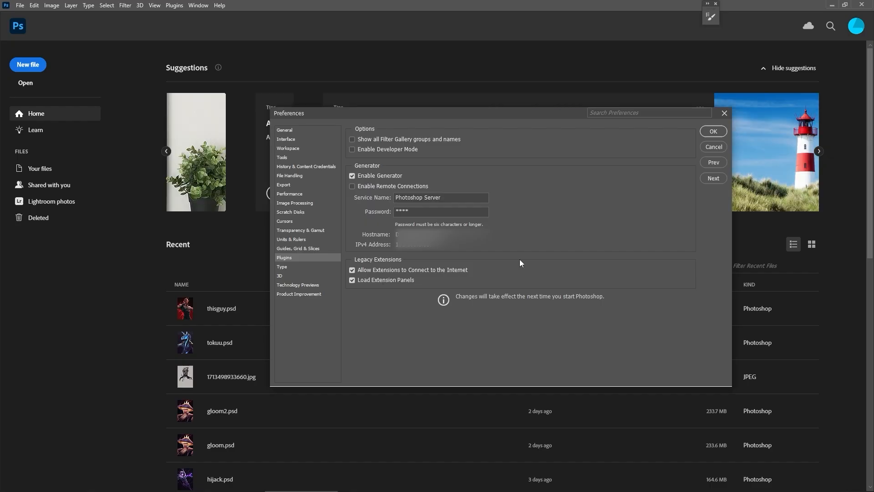
pyautogui.click(713, 131)
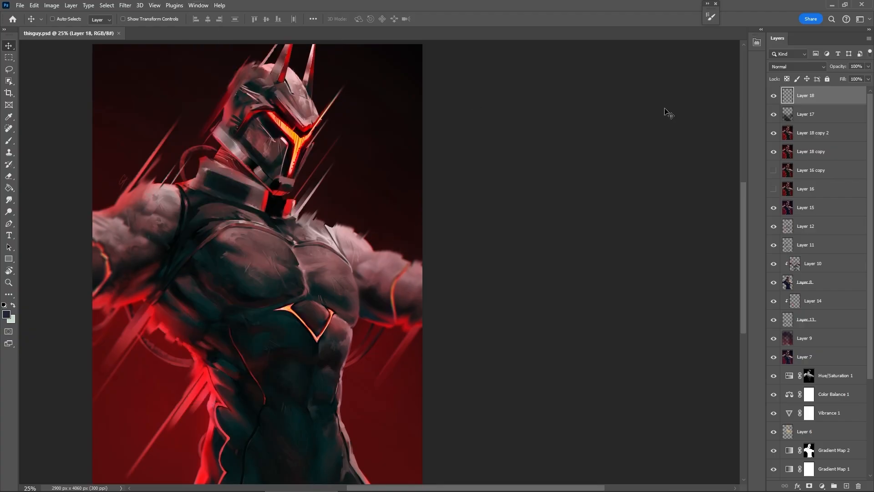
pyautogui.moveTo(762, 37)
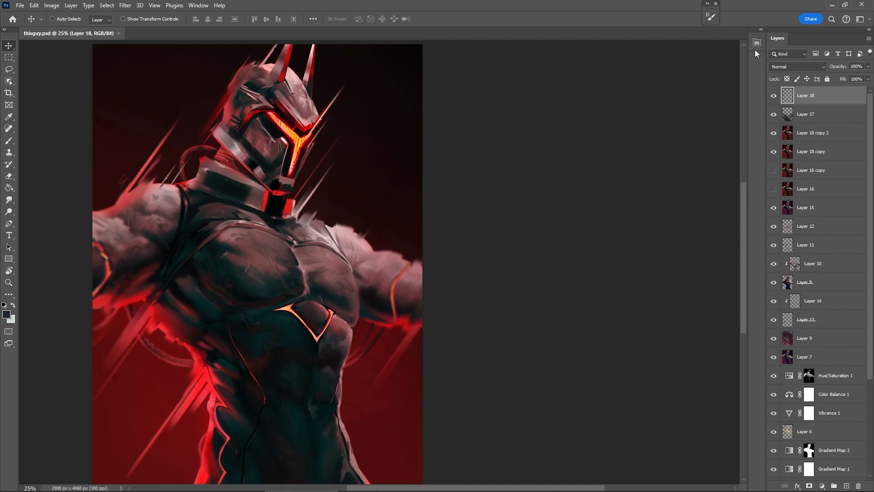
pyautogui.moveTo(757, 42)
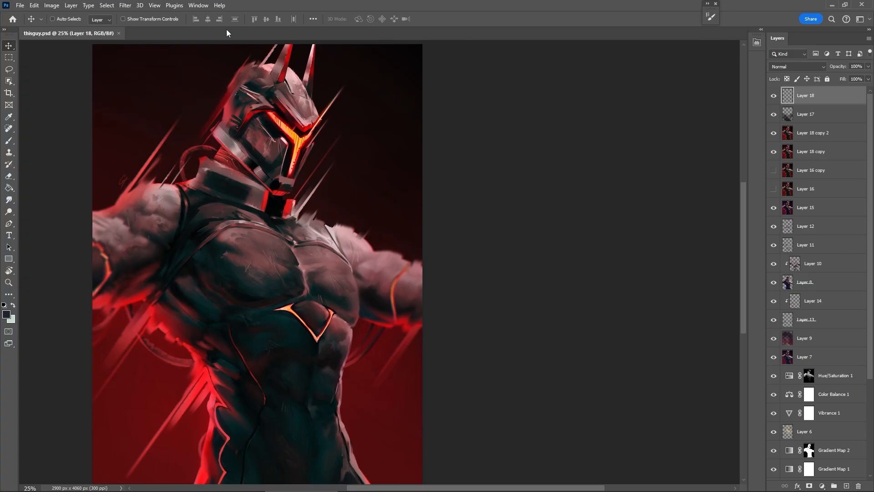
# Step: Show the Window menu's Extensions (legacy) list offering F_Record 2
pyautogui.click(198, 5)
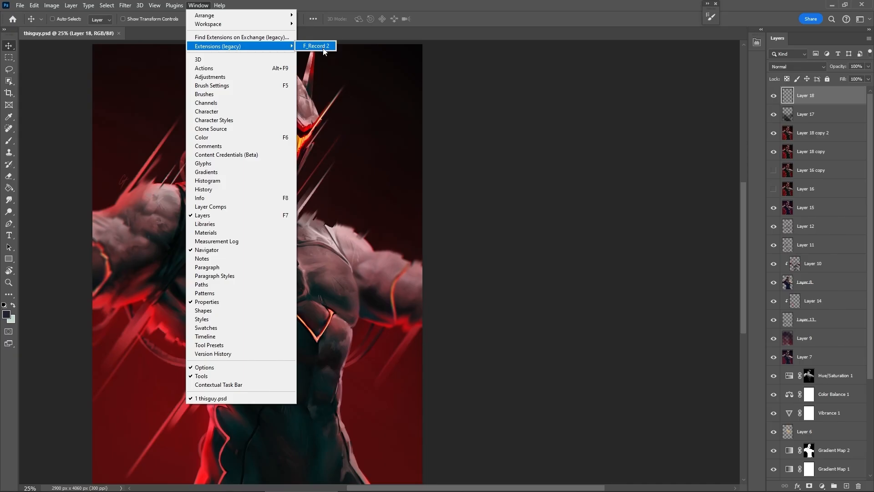
# Step: Launch the F_Record 2.0 panel, raising the unsigned-extension warning
pyautogui.click(316, 45)
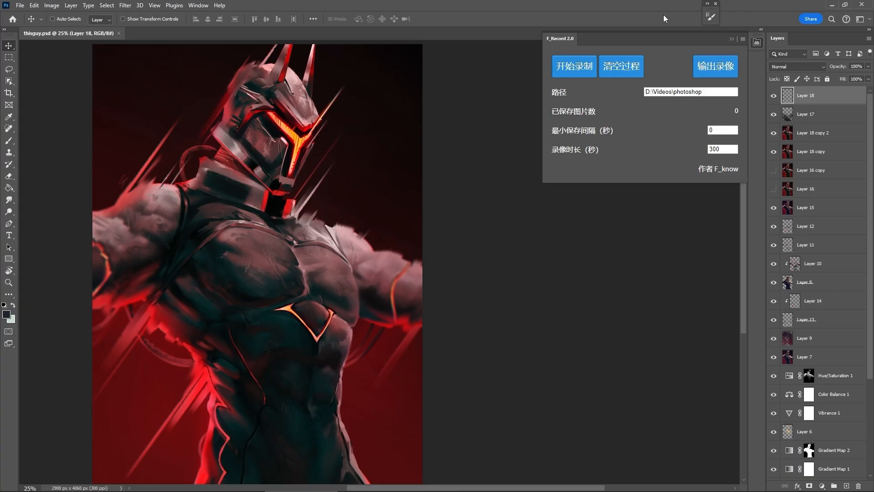
pyautogui.moveTo(604, 204)
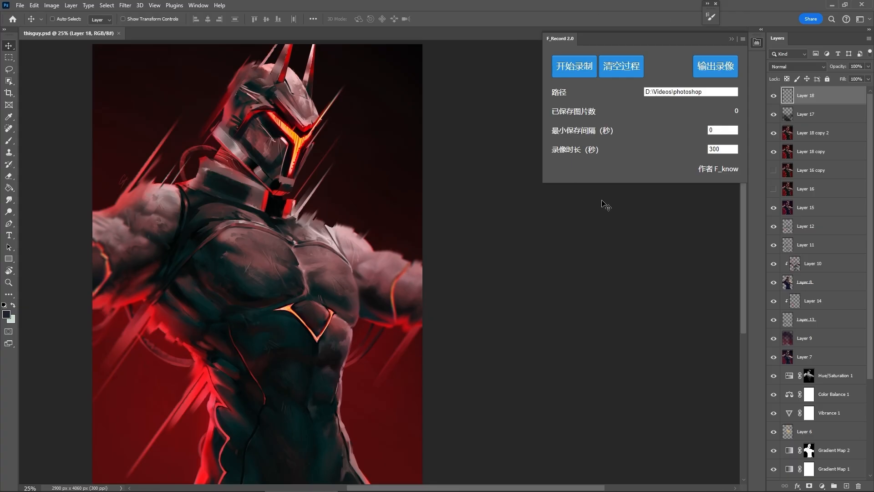
pyautogui.moveTo(619, 124)
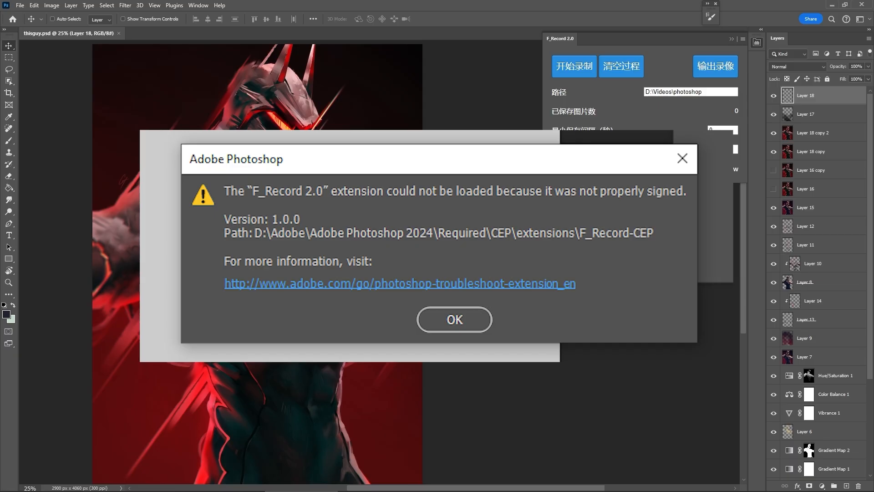
# Step: Dismiss the unsigned-extension warning so the F_Record 2.0 panel stays usable
pyautogui.click(453, 319)
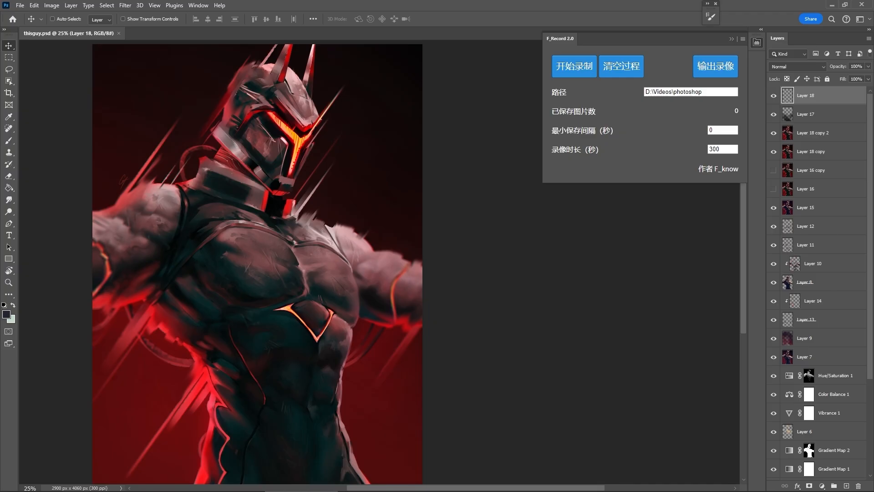
pyautogui.moveTo(502, 181)
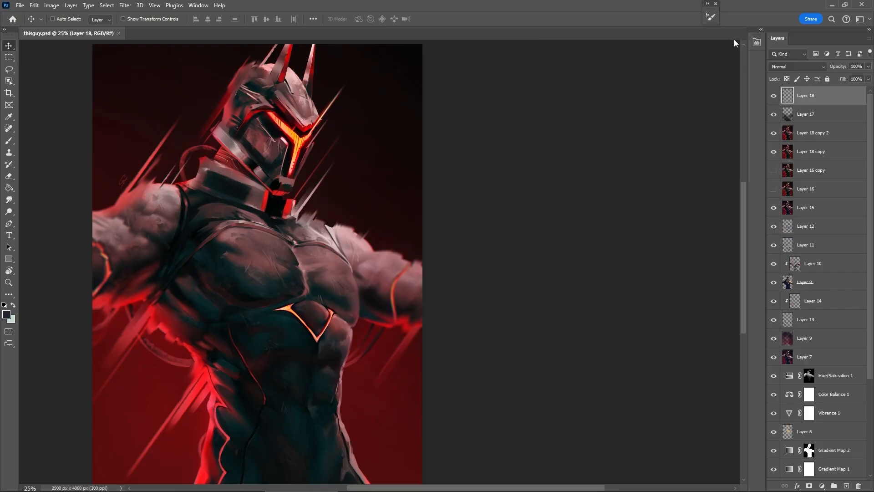
pyautogui.moveTo(565, 155)
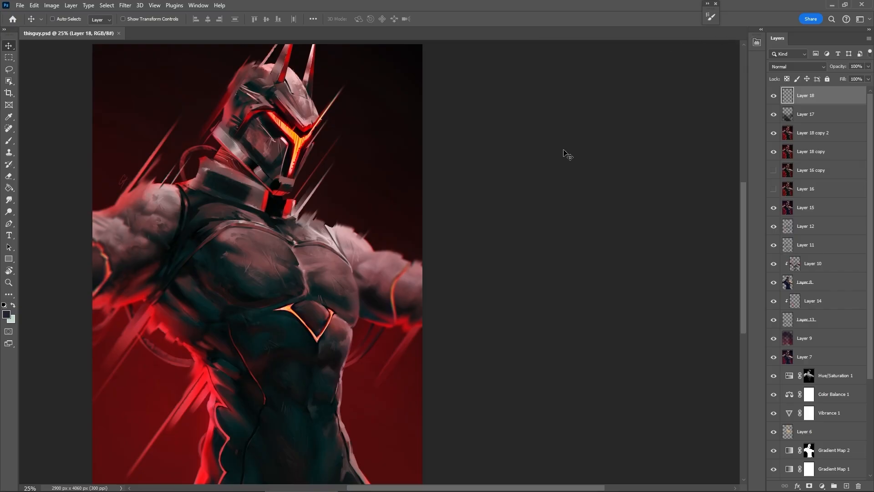
pyautogui.moveTo(383, 4)
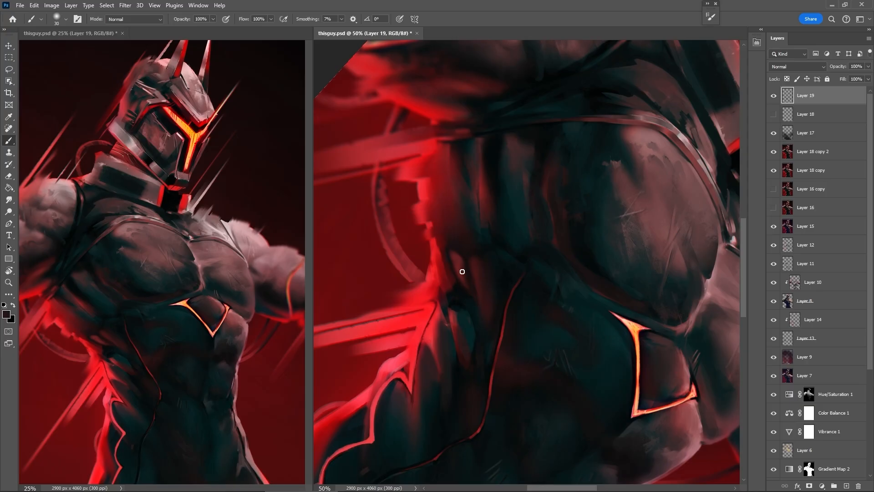
pyautogui.moveTo(475, 300)
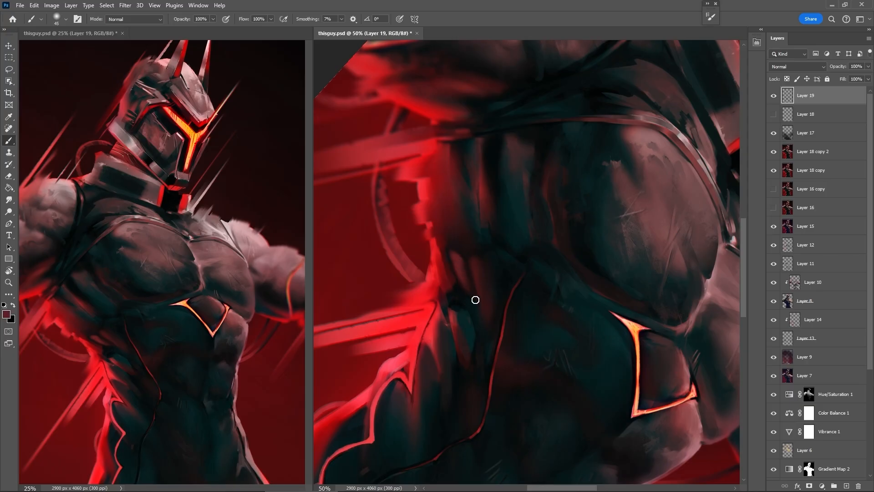
pyautogui.moveTo(454, 299)
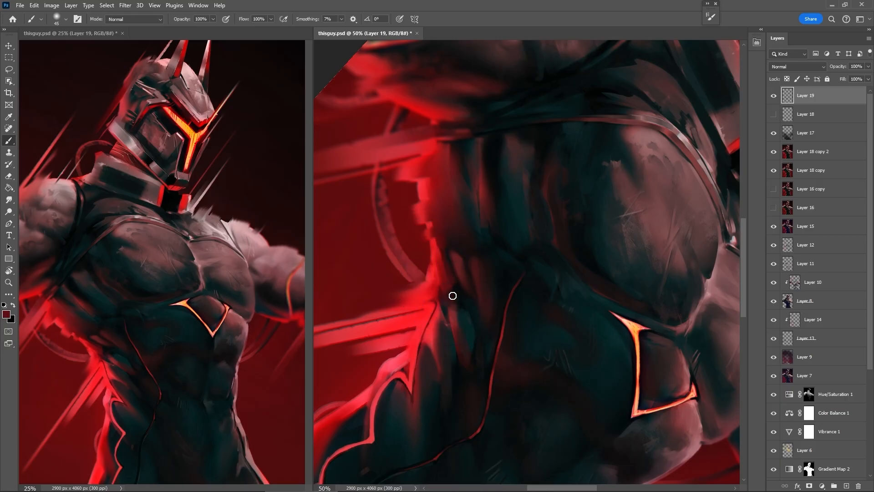
# Step: Sample a colour from the painting and brush strokes onto new Layer 19
pyautogui.press('alt')
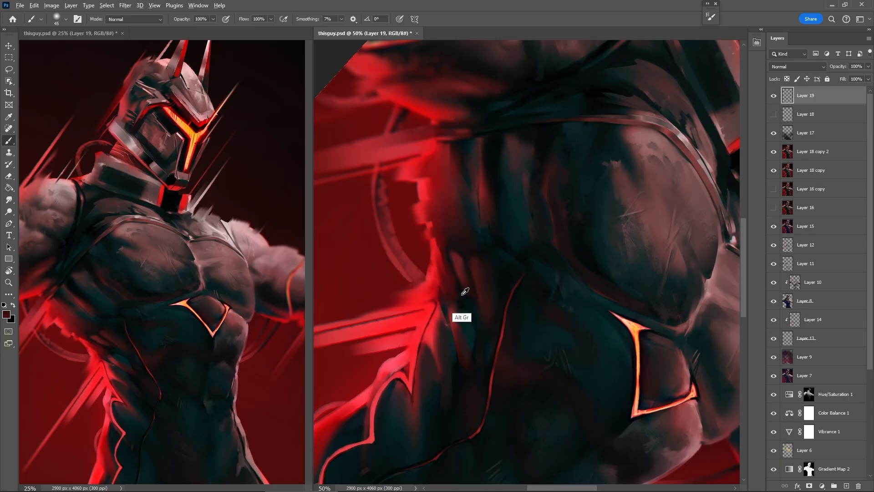
pyautogui.moveTo(463, 313)
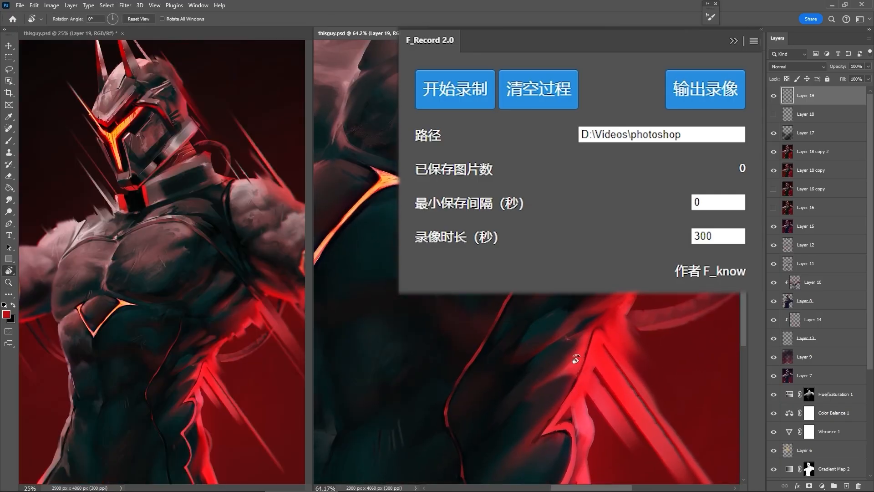
# Step: Select the Brush tool with Ratboss.png active and the F_Record 2.0 panel loaded
pyautogui.click(9, 141)
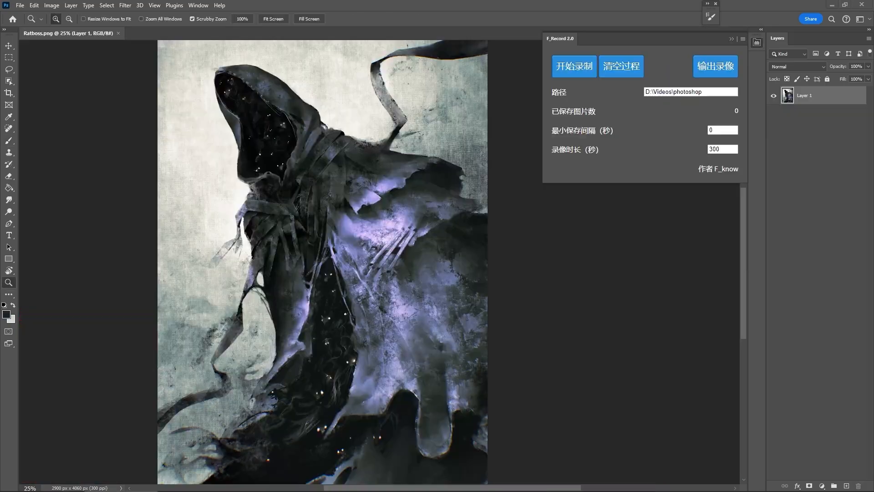
pyautogui.moveTo(600, 244)
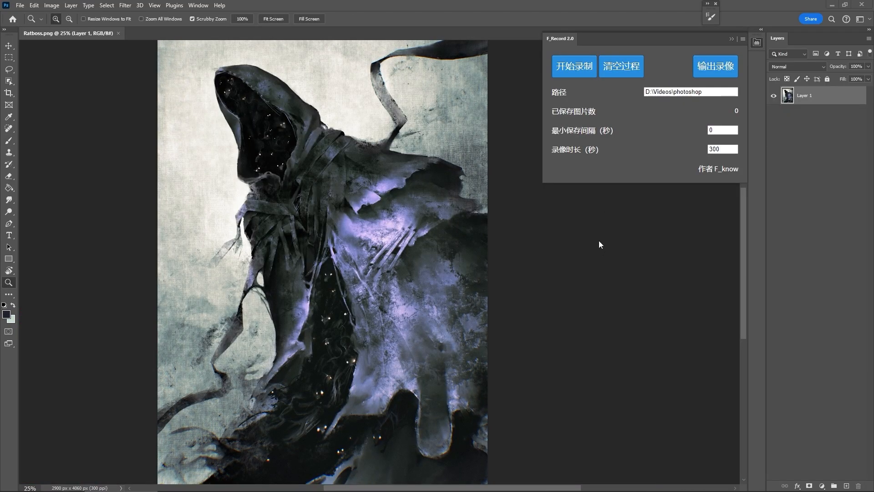
pyautogui.moveTo(656, 185)
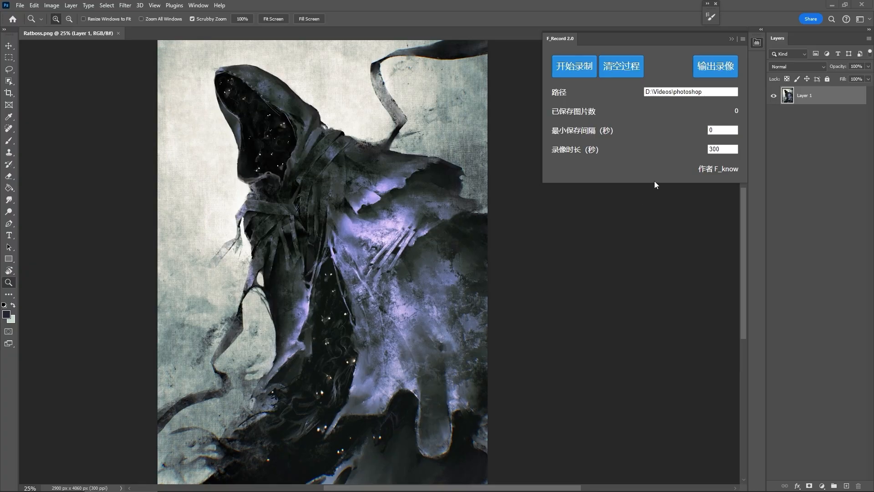
# Step: Start the F_Record timelapse recording via 开始录制 before painting bats and 'wow!' on Layer 2
pyautogui.click(573, 65)
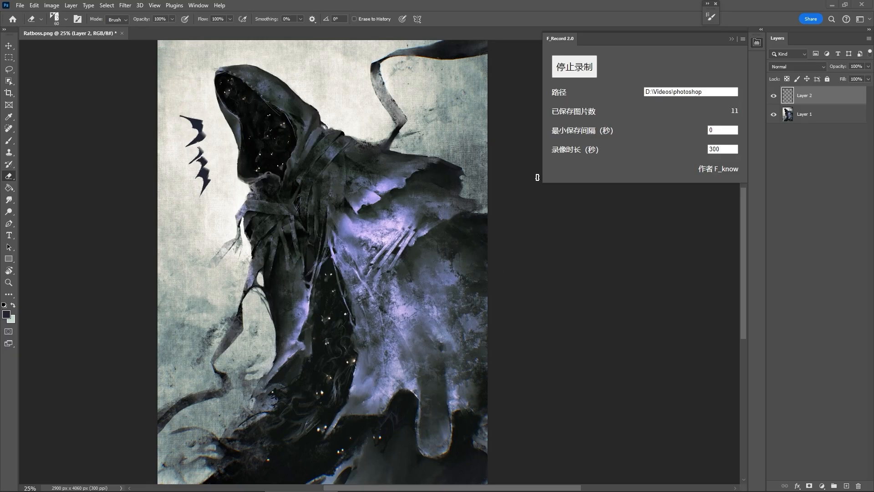
pyautogui.moveTo(727, 119)
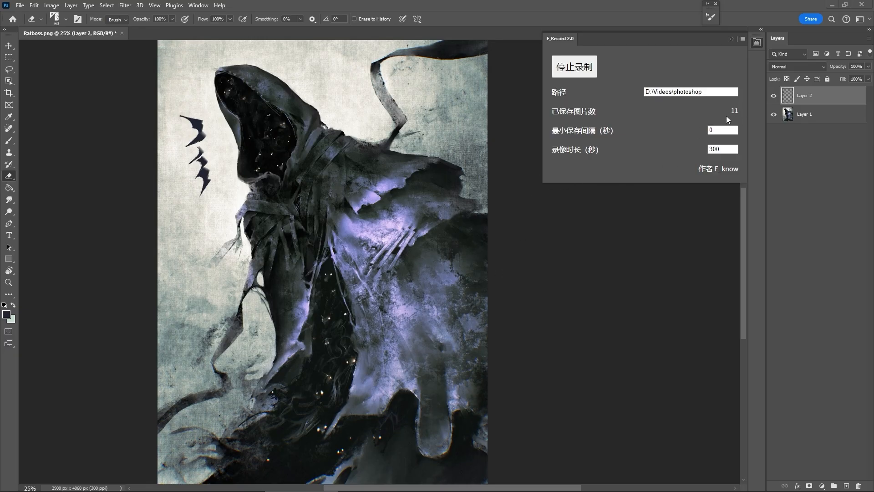
pyautogui.moveTo(679, 124)
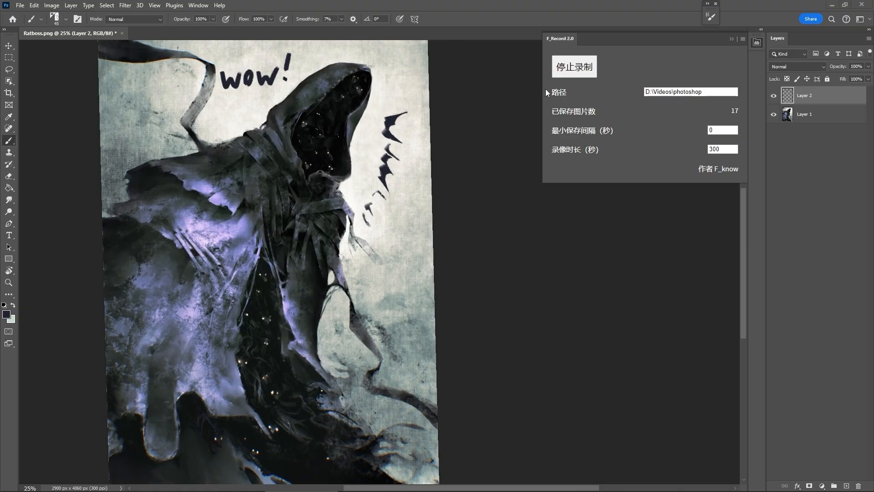
# Step: Stop the recording, export the 18-image Ratboss.png timelapse via 输出录像, and dismiss the success message
pyautogui.click(573, 66)
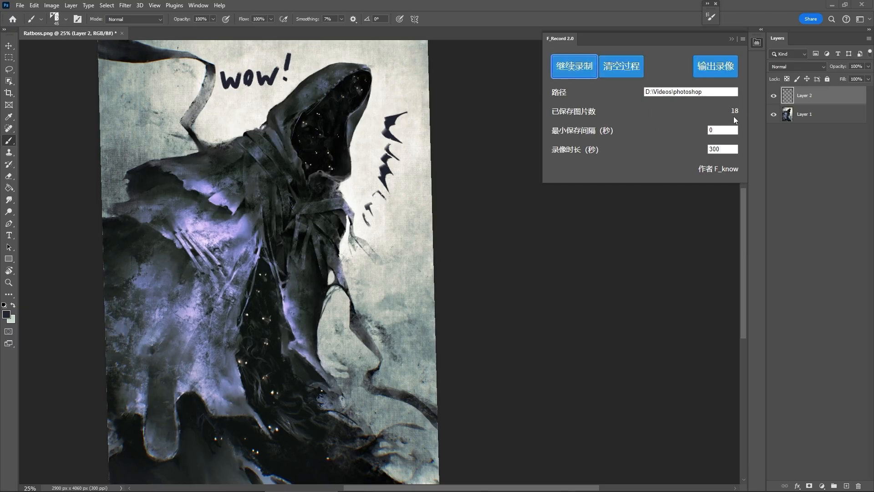
pyautogui.click(715, 65)
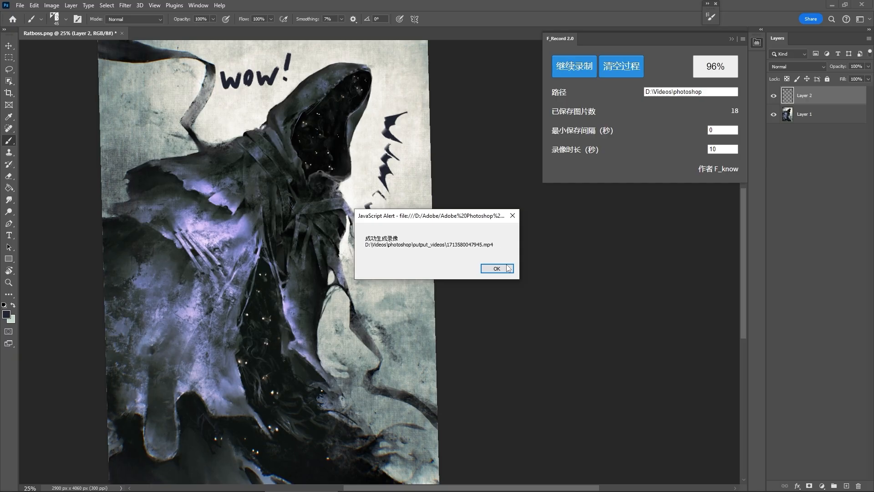
pyautogui.click(496, 268)
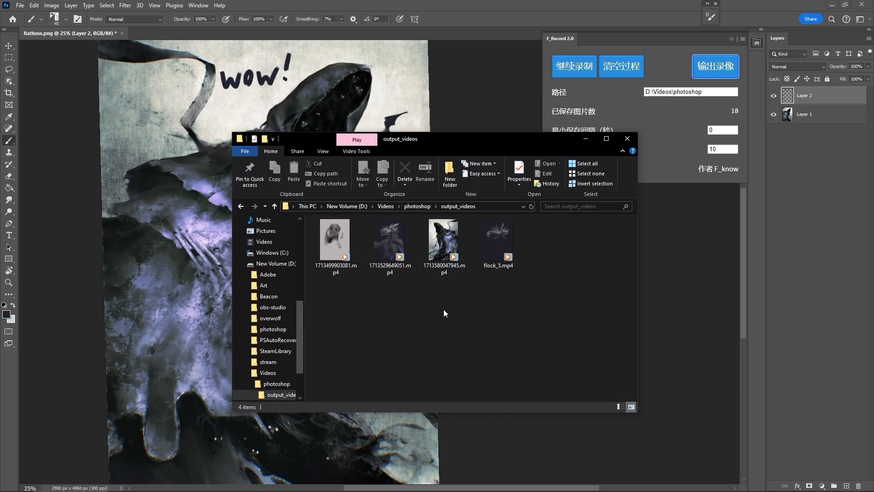
# Step: Browse from output_videos into process_images to view the 18 JPG snapshots, then return to the photoshop folder
pyautogui.click(444, 240)
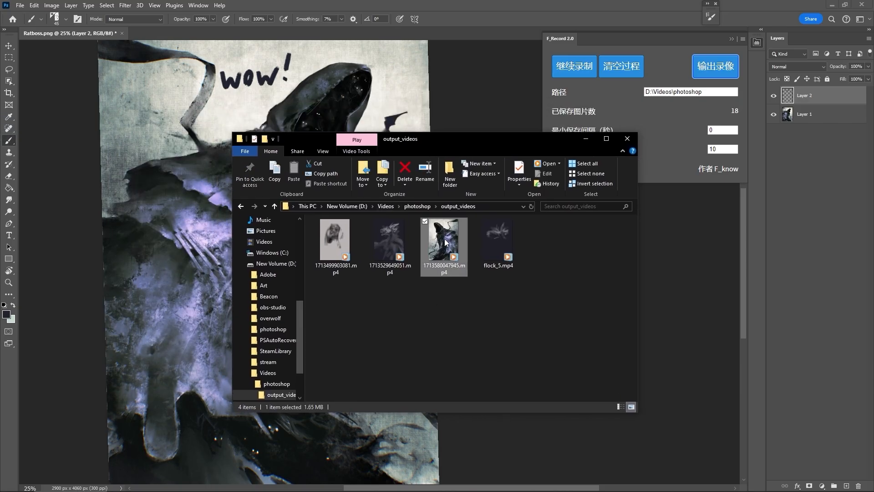
pyautogui.doubleClick(444, 240)
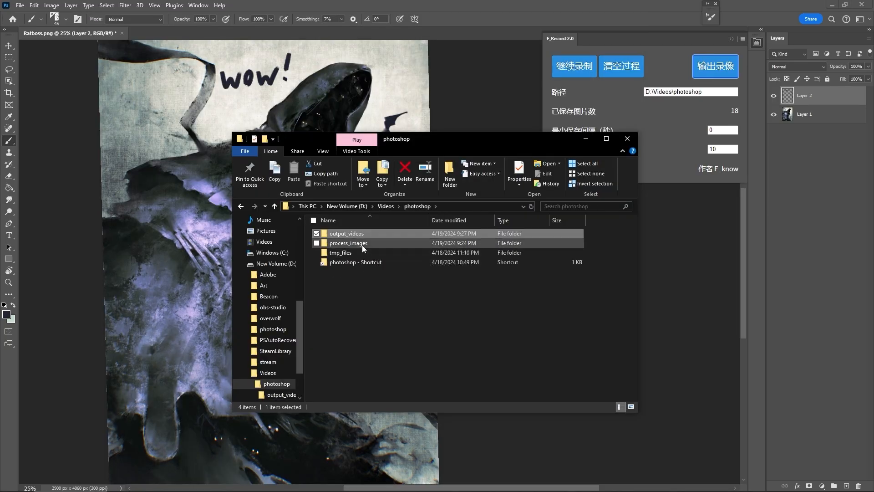
pyautogui.click(347, 242)
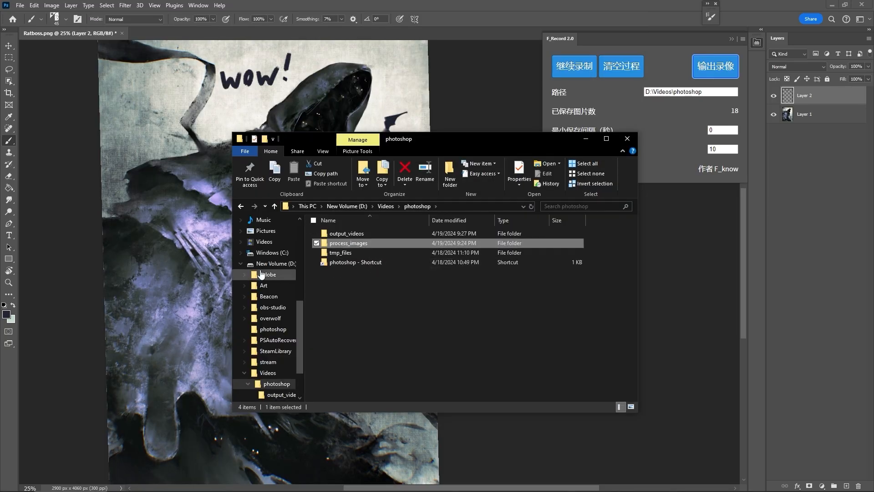
pyautogui.scroll(-3)
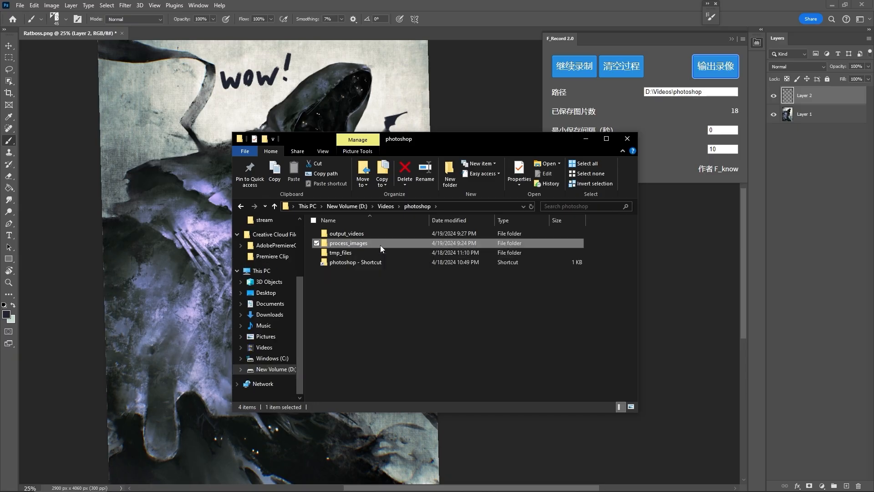
pyautogui.doubleClick(347, 242)
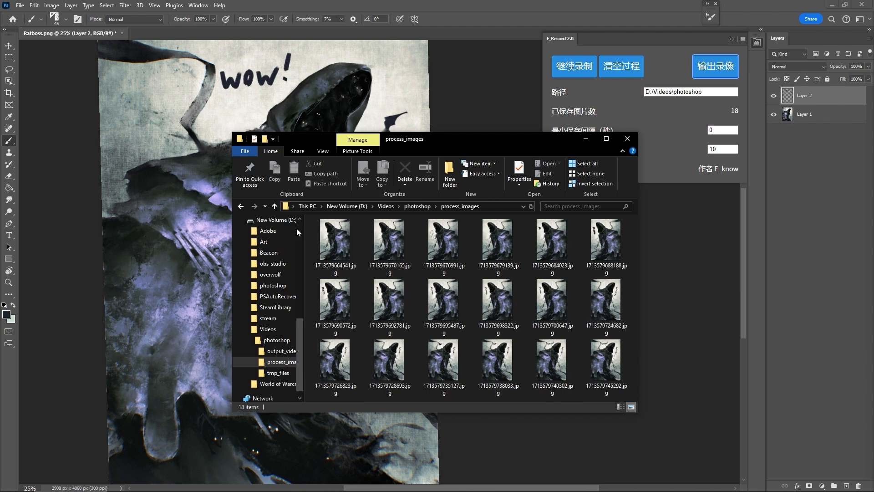
pyautogui.click(274, 205)
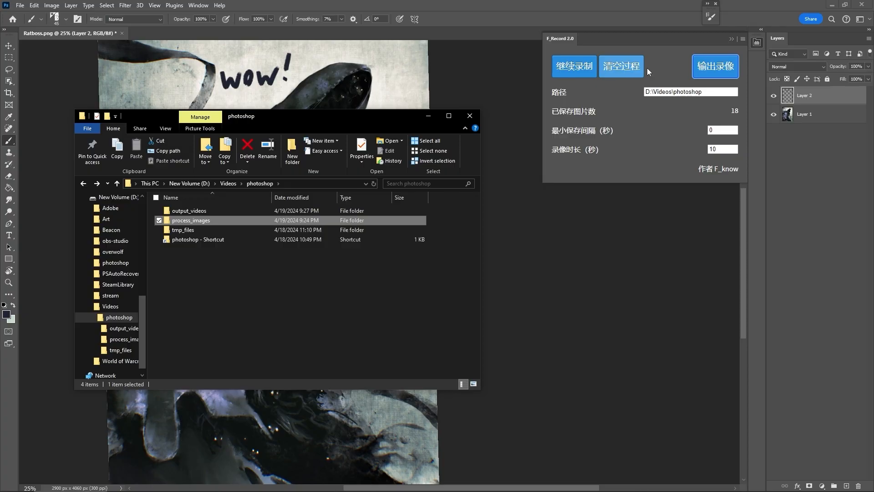
# Step: Clear the recorded process via 清空过程, confirm with OK, and verify process_images is empty in File Explorer
pyautogui.click(469, 115)
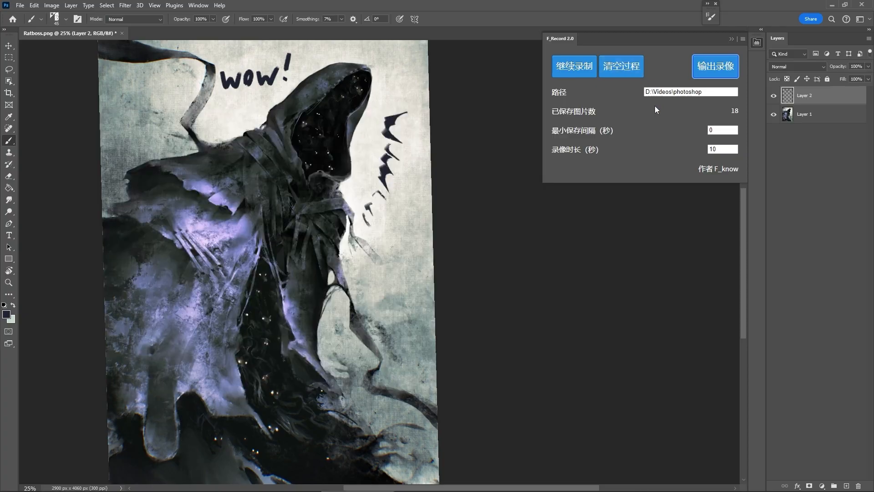
pyautogui.click(621, 65)
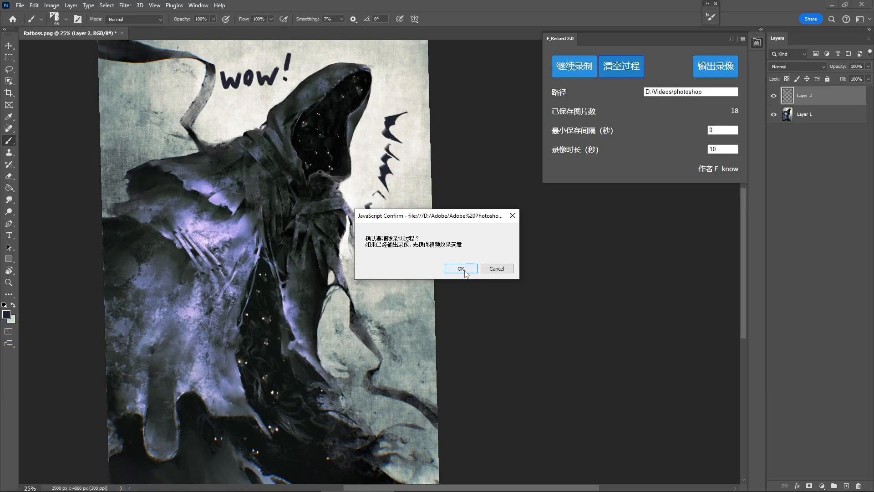
pyautogui.click(460, 268)
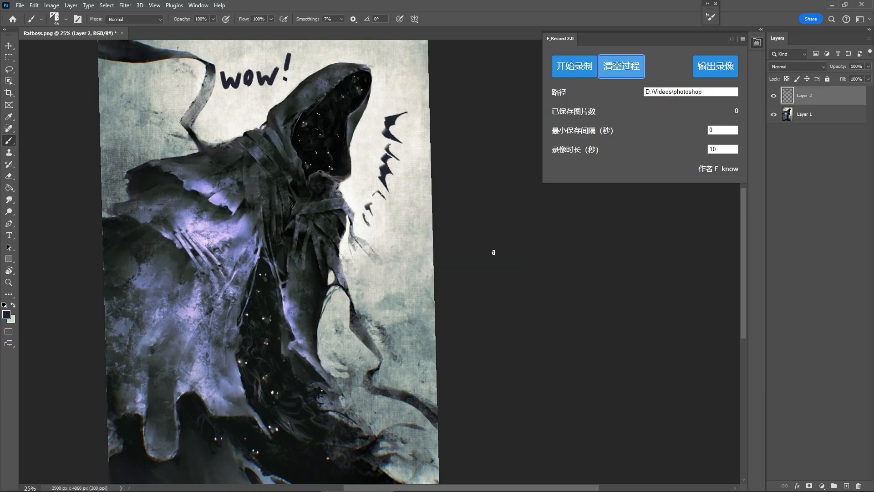
pyautogui.click(58, 485)
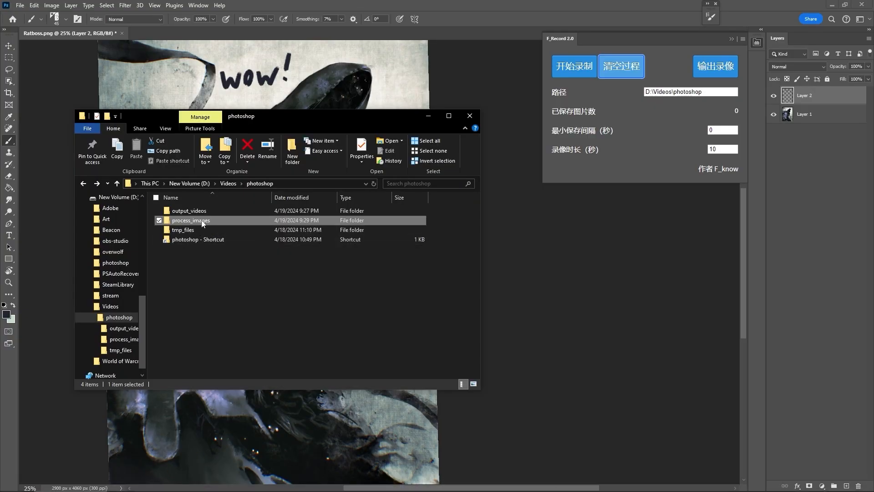
pyautogui.doubleClick(191, 221)
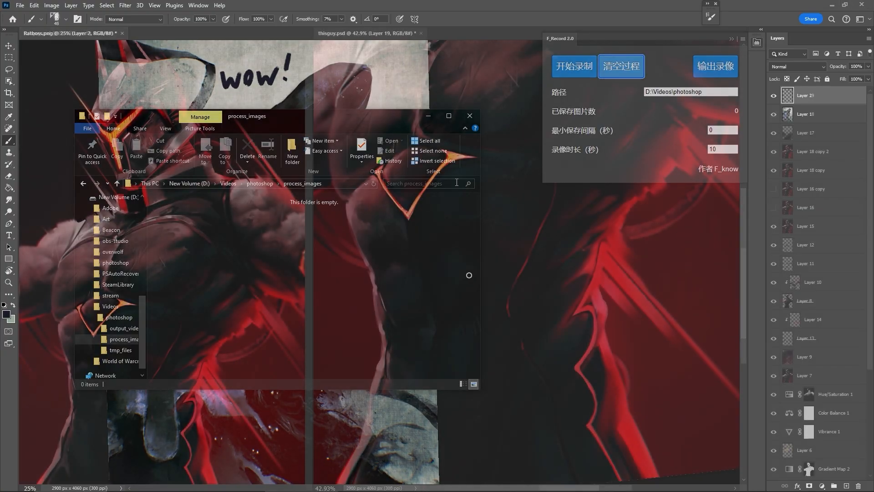
# Step: Paint brush strokes refining the torso on Layer 19 of thisguy.psd, then bring up the Windows app list
pyautogui.click(469, 115)
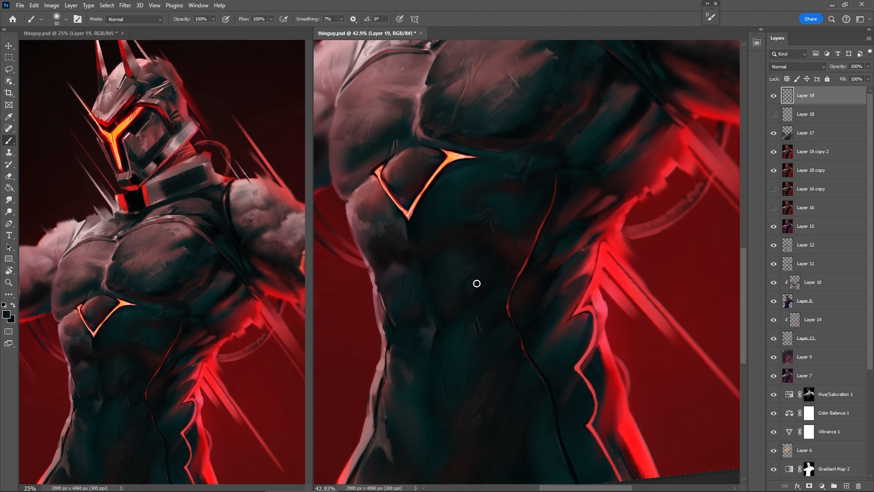
pyautogui.moveTo(411, 349)
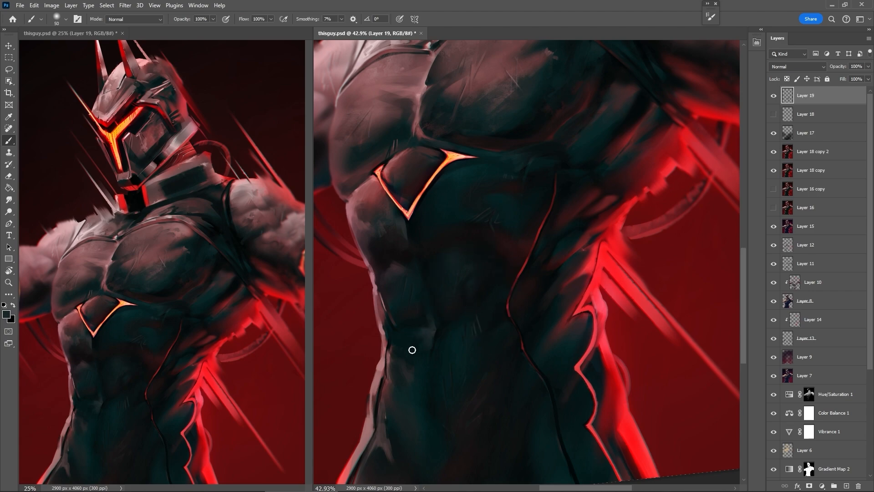
pyautogui.moveTo(425, 367)
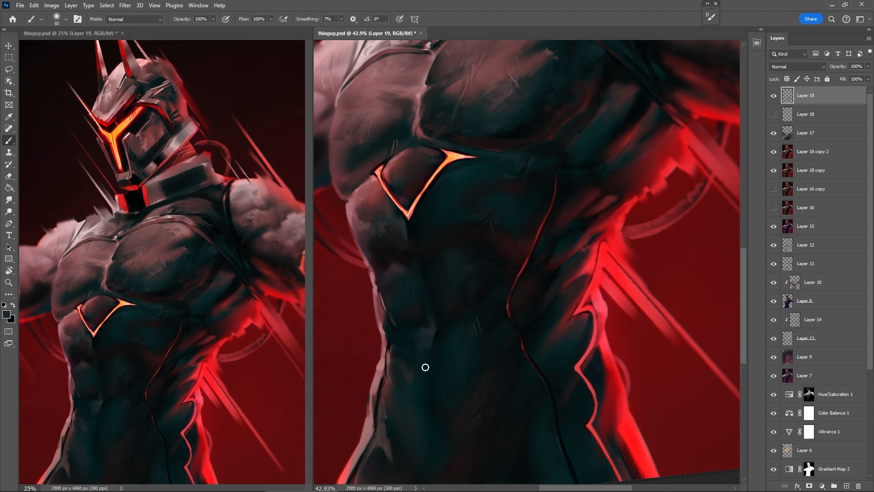
pyautogui.moveTo(427, 326)
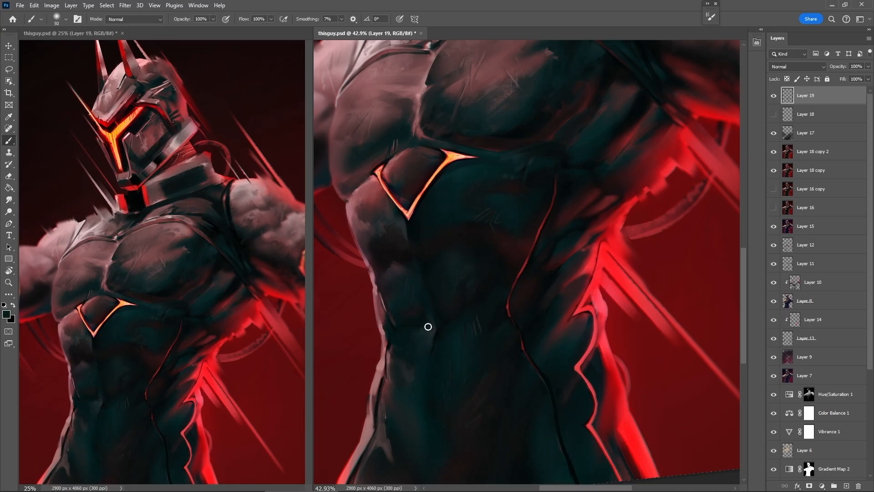
pyautogui.moveTo(406, 324)
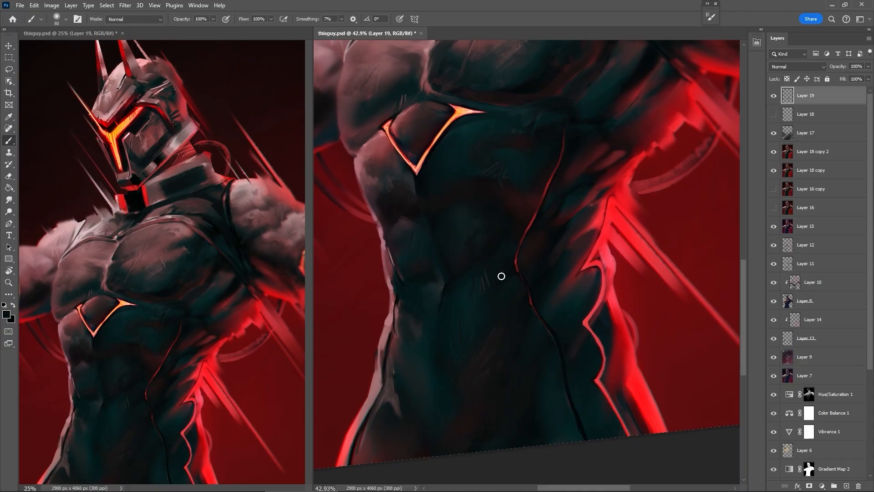
pyautogui.moveTo(459, 364)
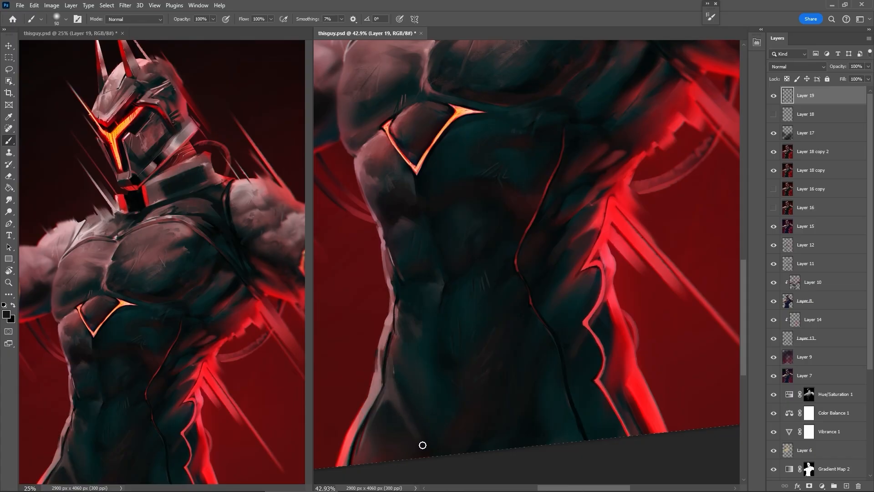
pyautogui.moveTo(403, 395)
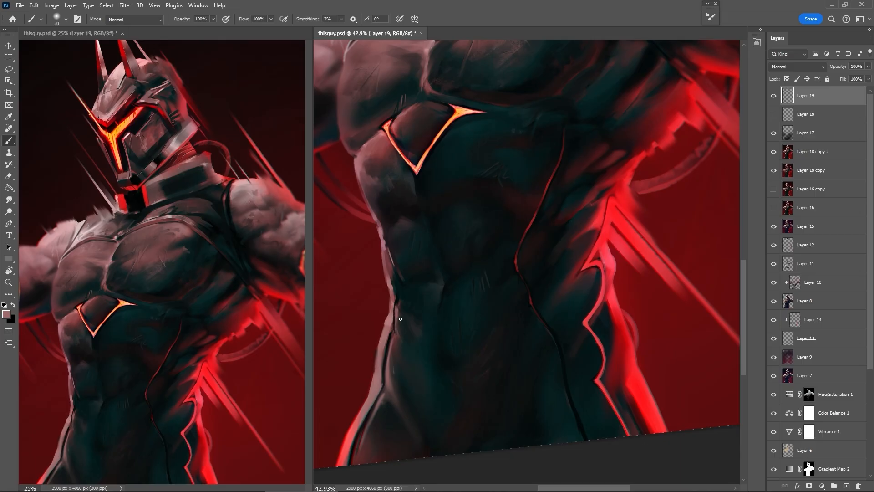
pyautogui.moveTo(399, 311)
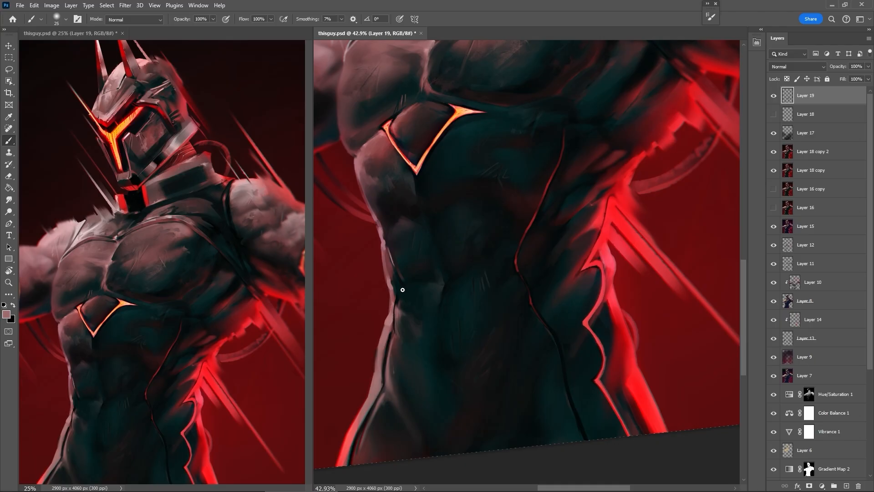
pyautogui.moveTo(505, 345)
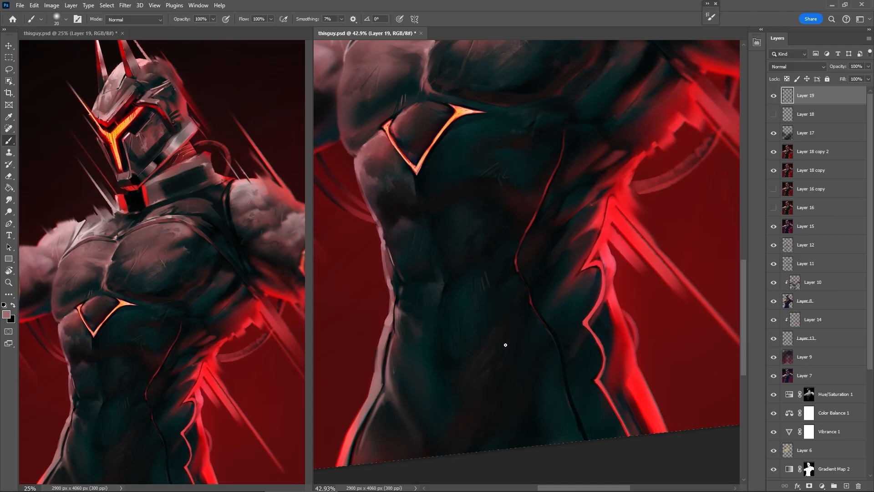
pyautogui.click(9, 283)
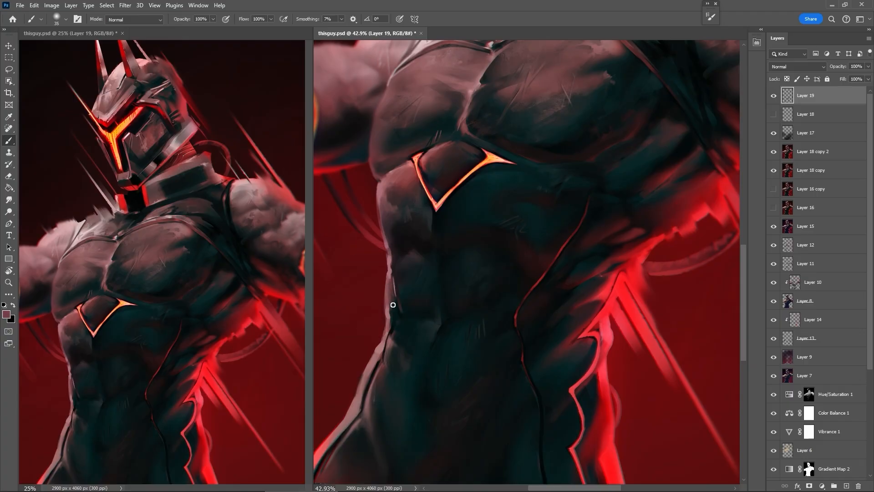
pyautogui.moveTo(393, 282)
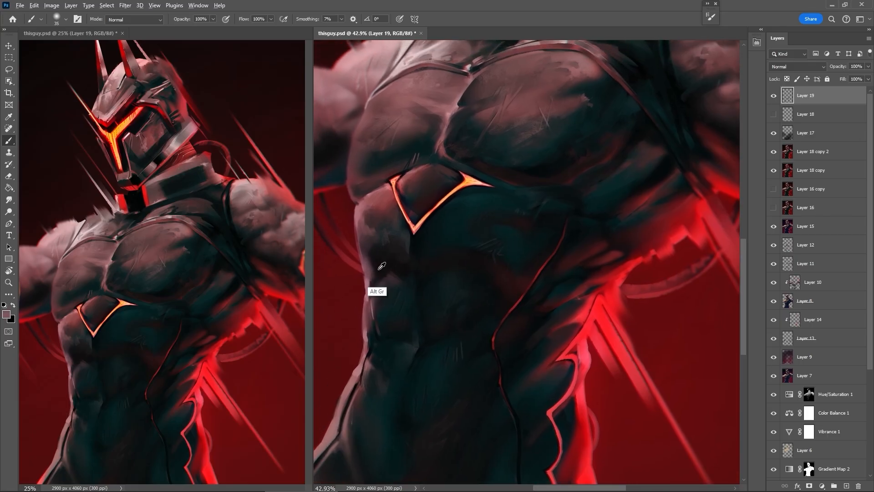
pyautogui.moveTo(376, 273)
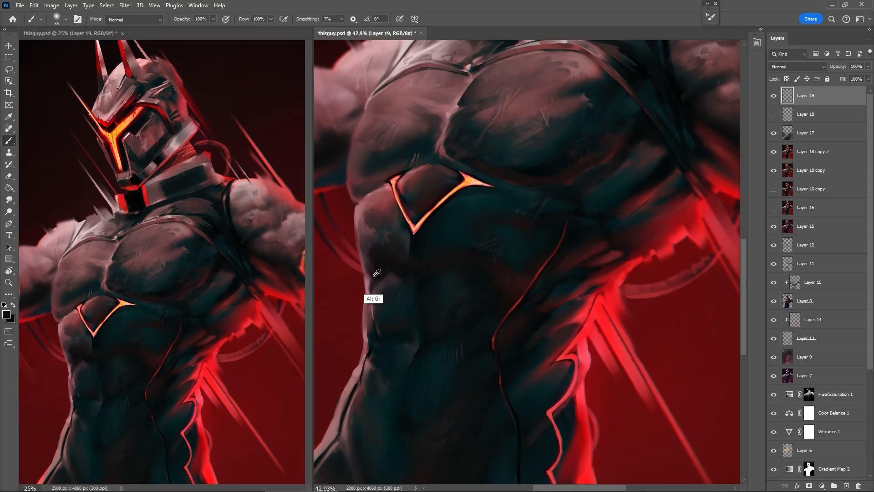
pyautogui.moveTo(412, 270)
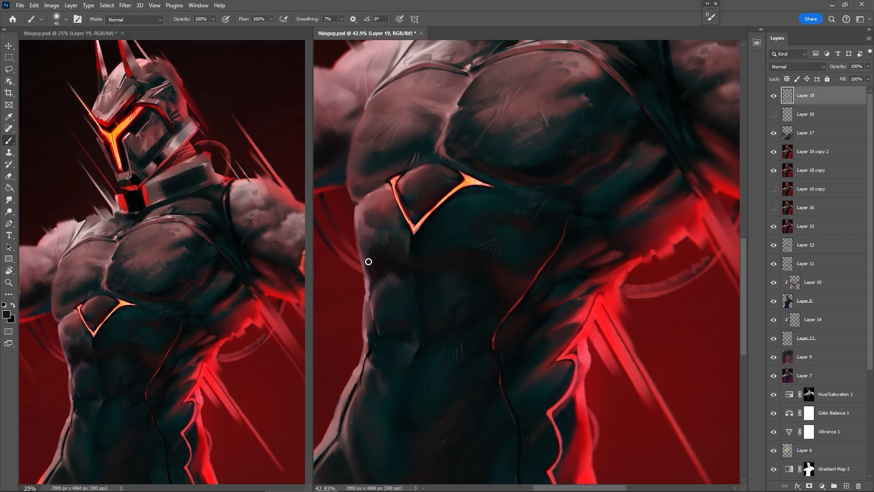
pyautogui.moveTo(388, 235)
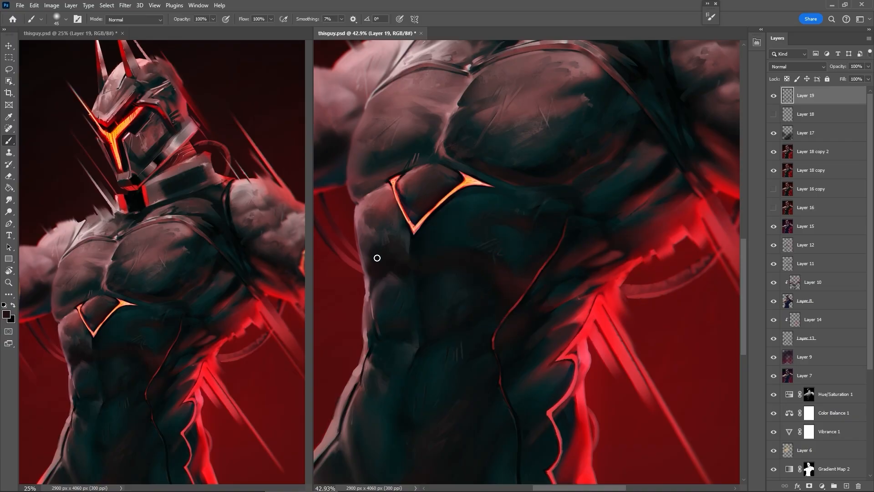
pyautogui.moveTo(397, 274)
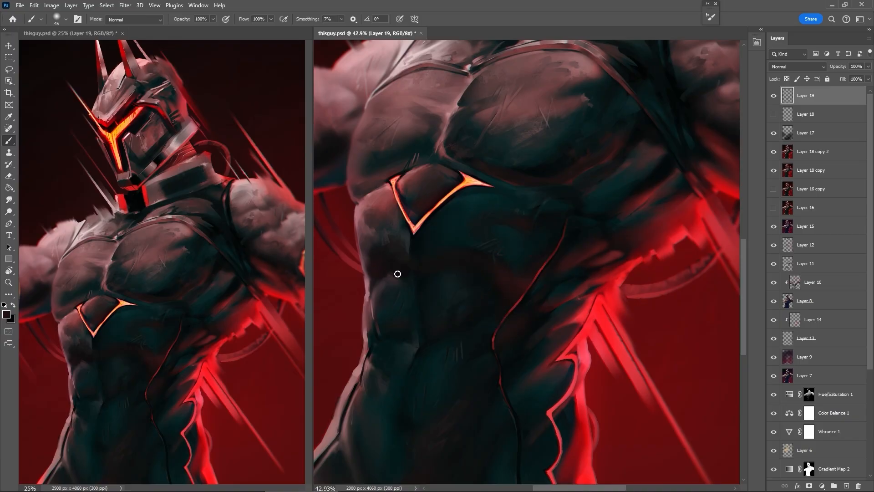
pyautogui.moveTo(446, 245)
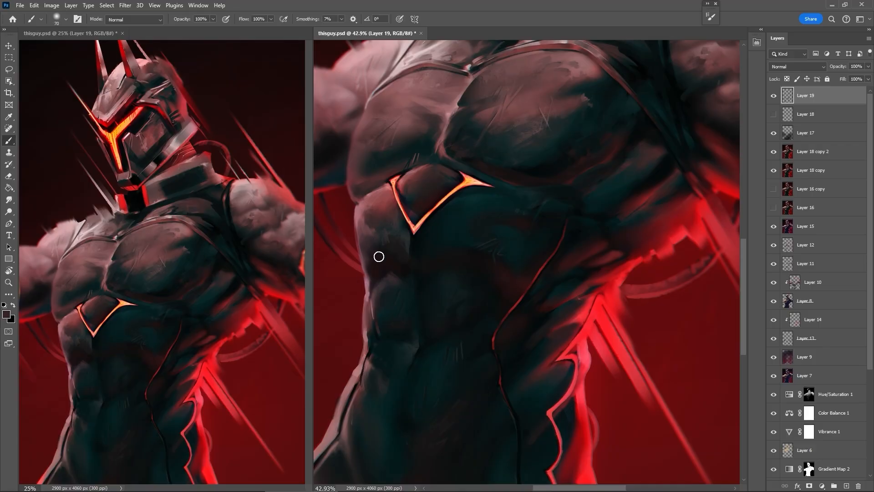
pyautogui.click(7, 484)
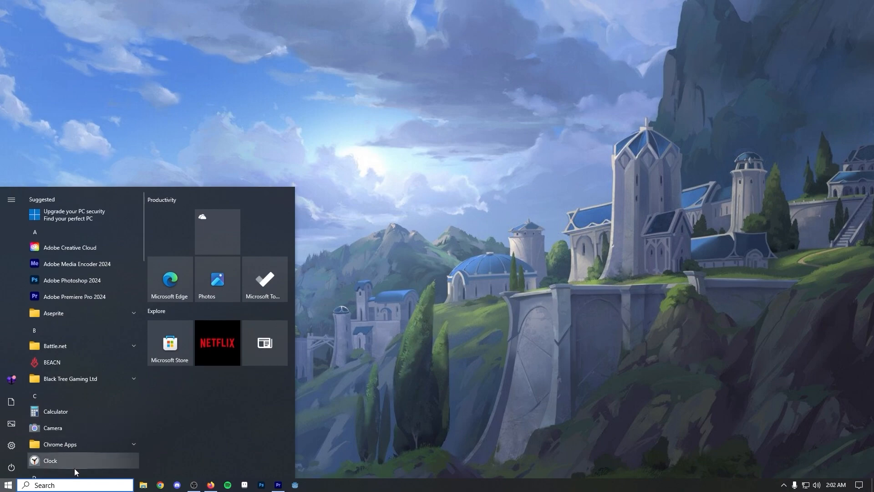
# Step: Search the Start menu for 'regedit' to find Registry Editor
pyautogui.write('regedit')
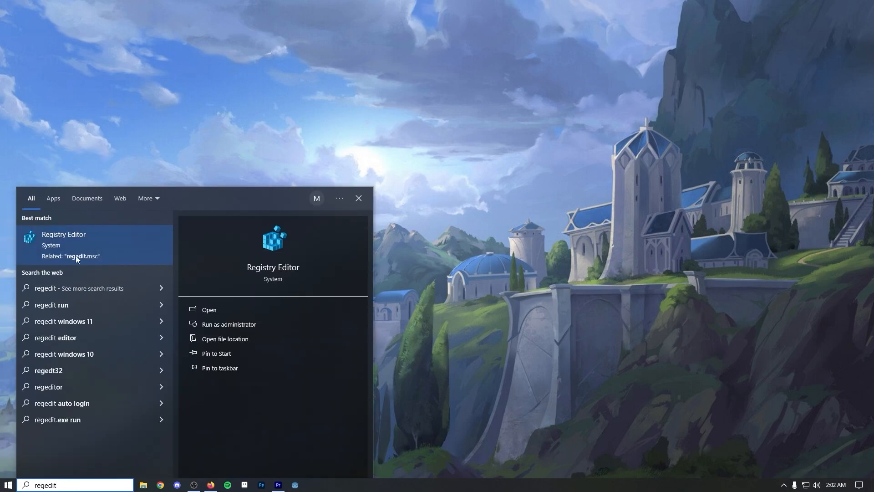
pyautogui.moveTo(99, 263)
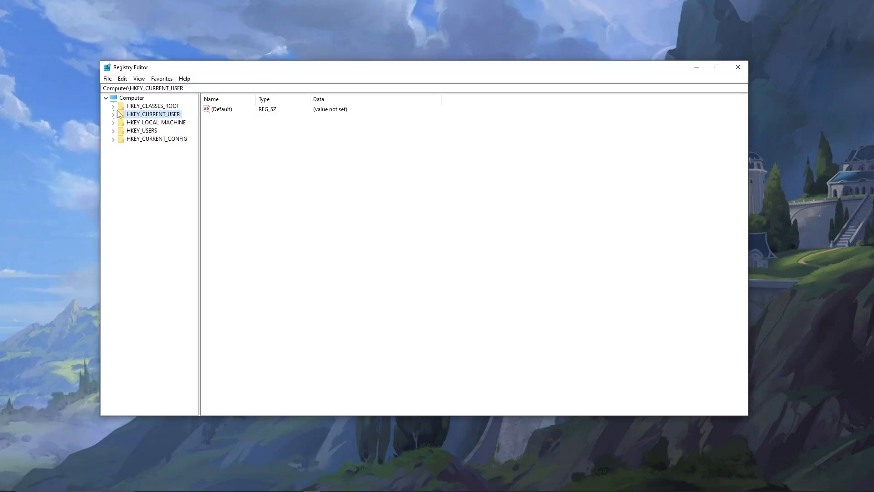
pyautogui.moveTo(114, 127)
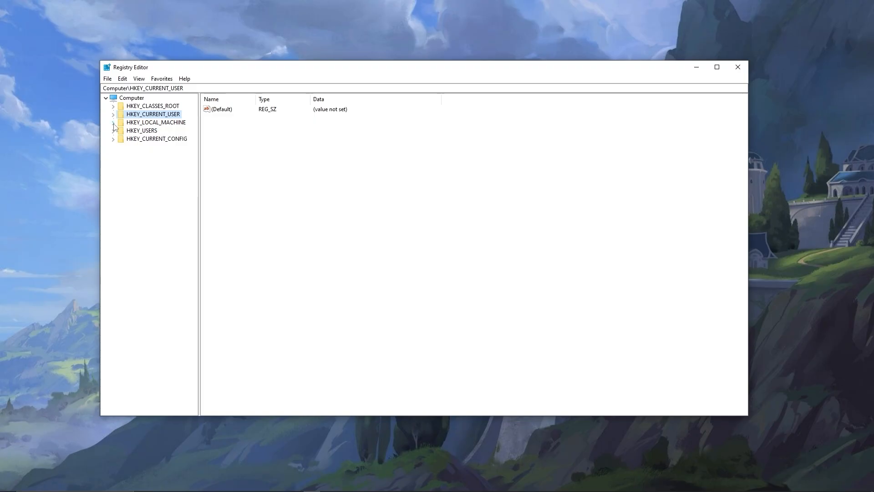
# Step: Navigate to HKEY_CURRENT_USER\SOFTWARE\Adobe\CSXS.11 in Registry Editor
pyautogui.click(113, 114)
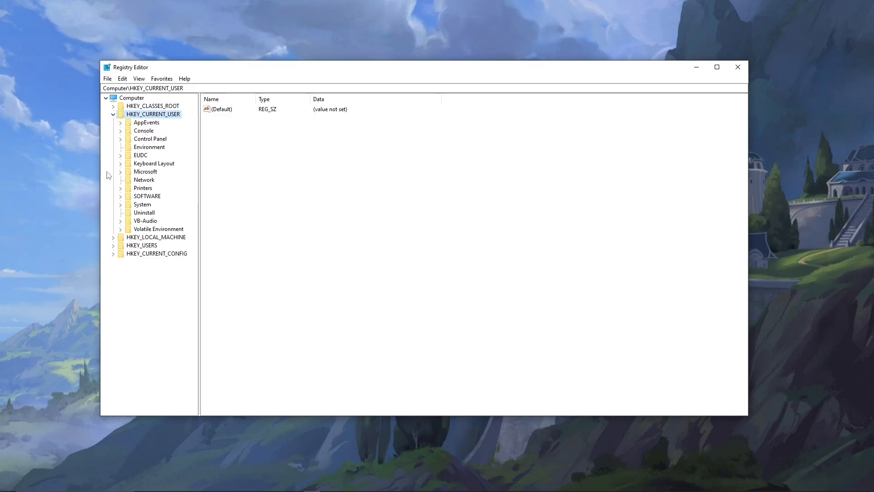
pyautogui.moveTo(120, 199)
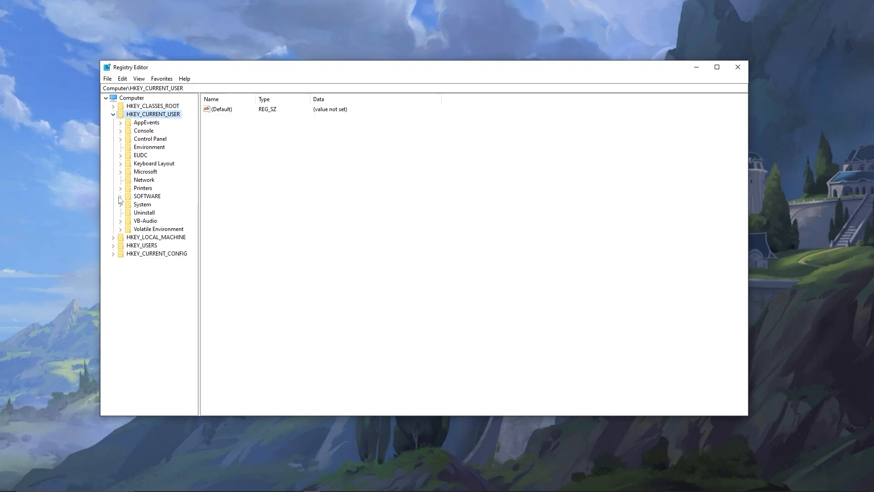
pyautogui.click(120, 196)
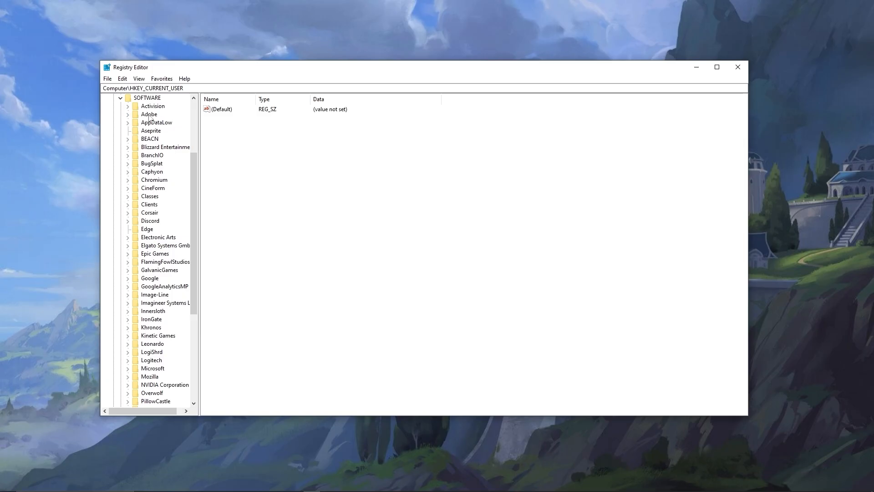
pyautogui.click(128, 114)
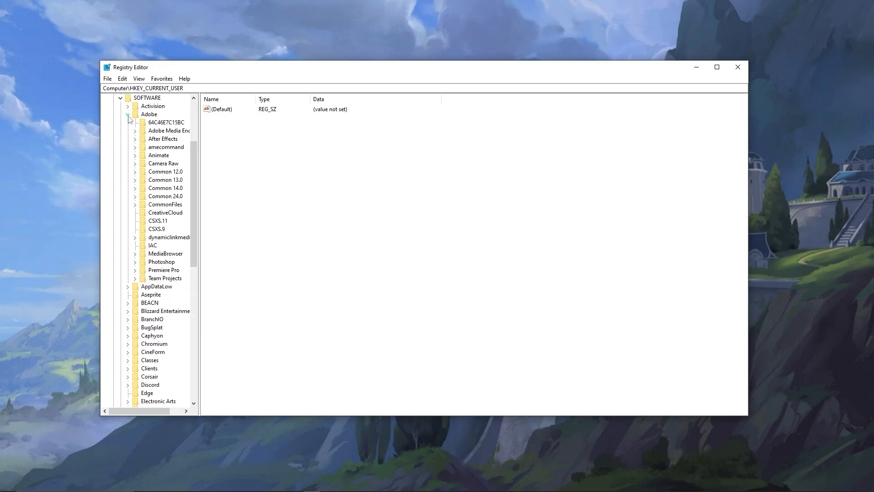
pyautogui.click(158, 220)
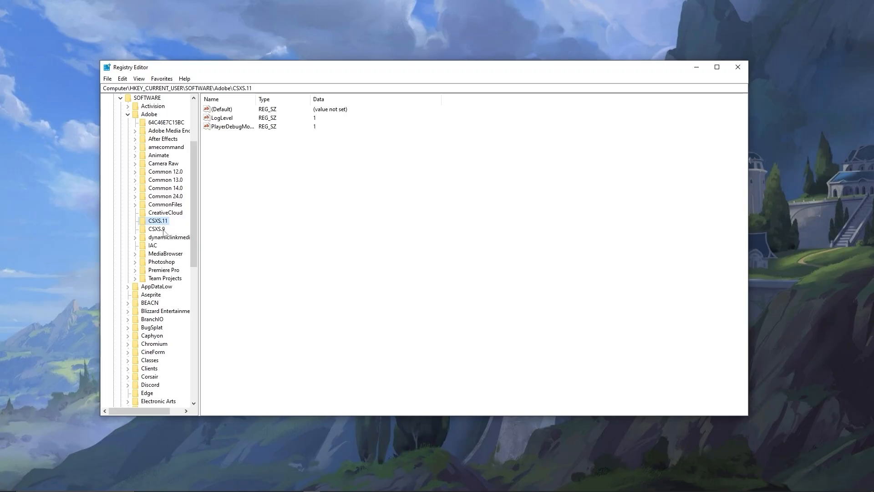
pyautogui.moveTo(167, 223)
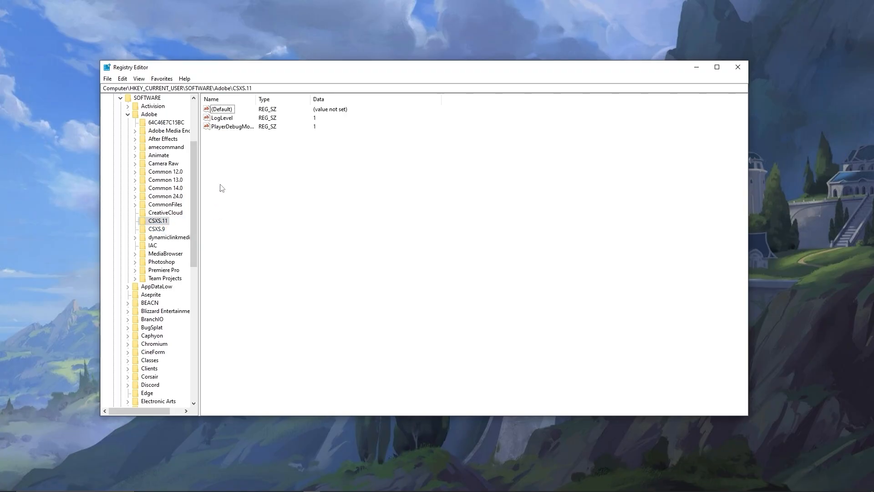
pyautogui.moveTo(226, 155)
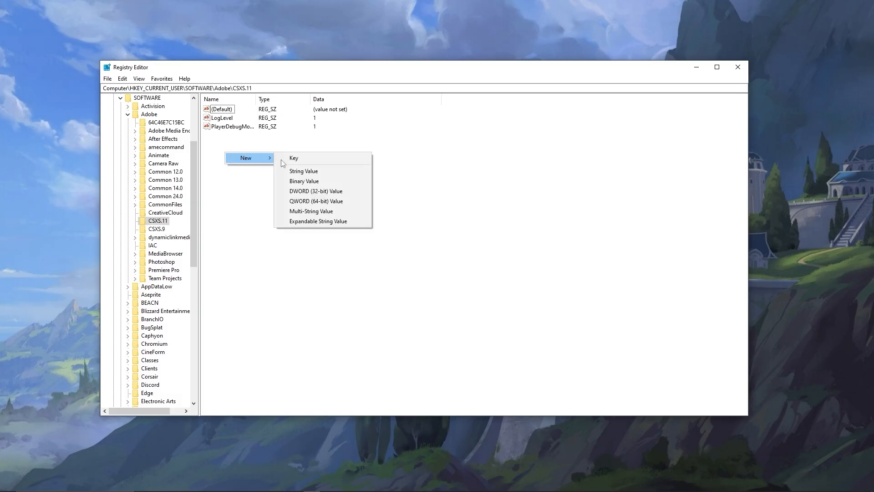
# Step: Add a PlayerDebugMode string value with data 1 under CSXS.11, then select the CSXS.9 key
pyautogui.click(279, 189)
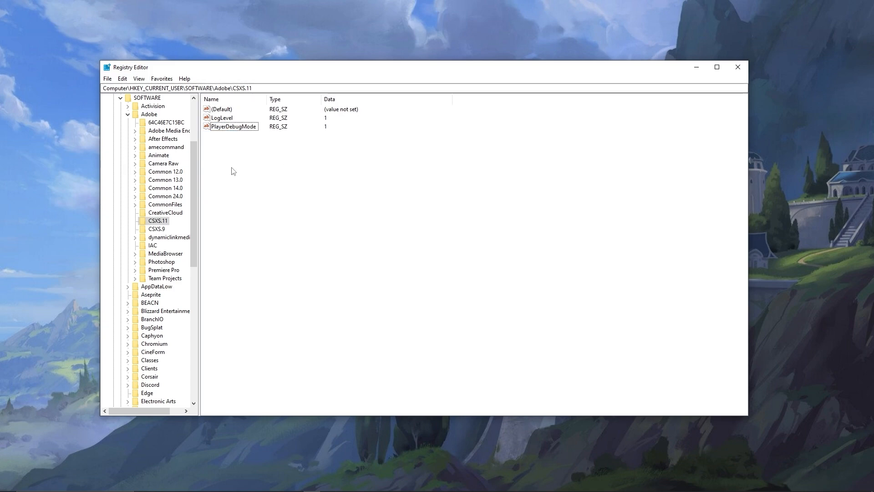
pyautogui.click(233, 126)
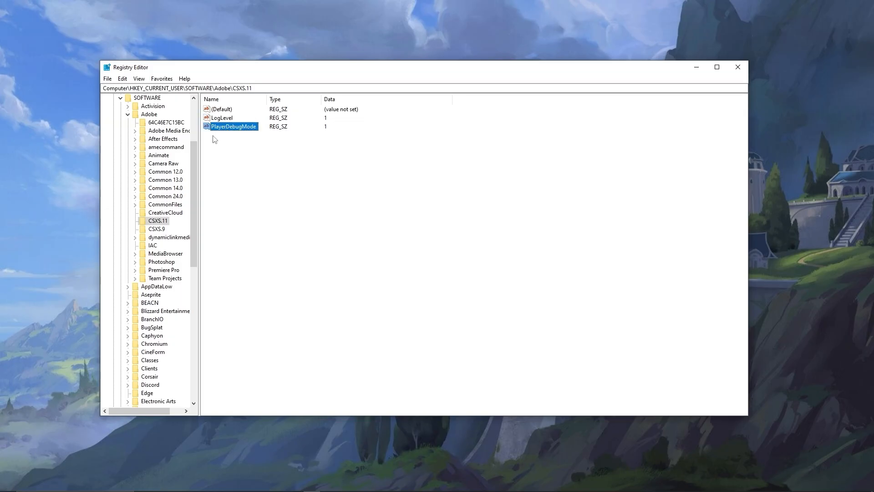
pyautogui.moveTo(244, 137)
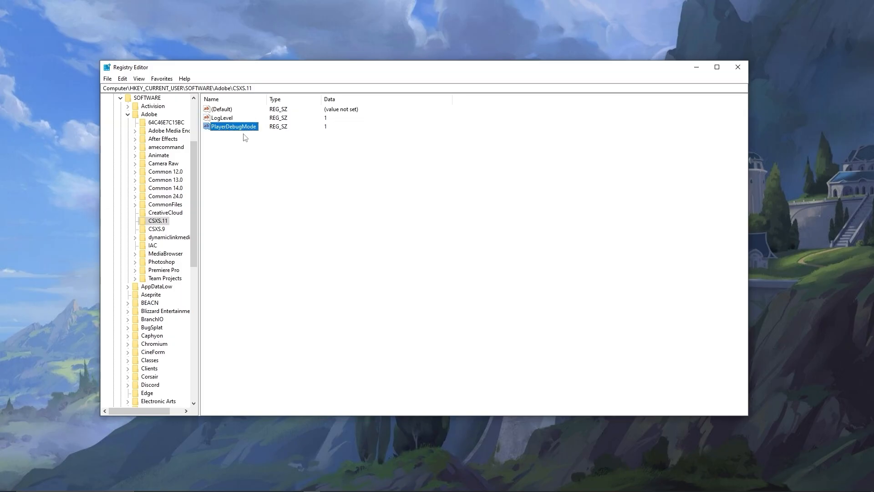
pyautogui.moveTo(244, 141)
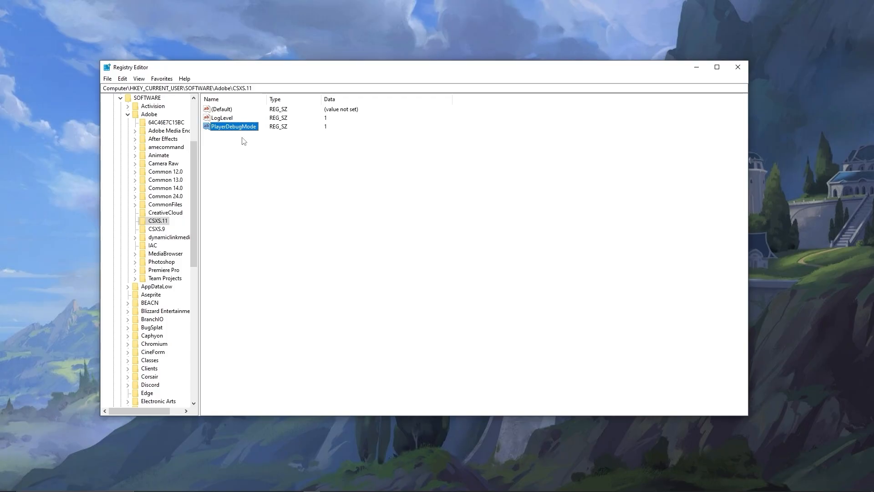
pyautogui.doubleClick(230, 126)
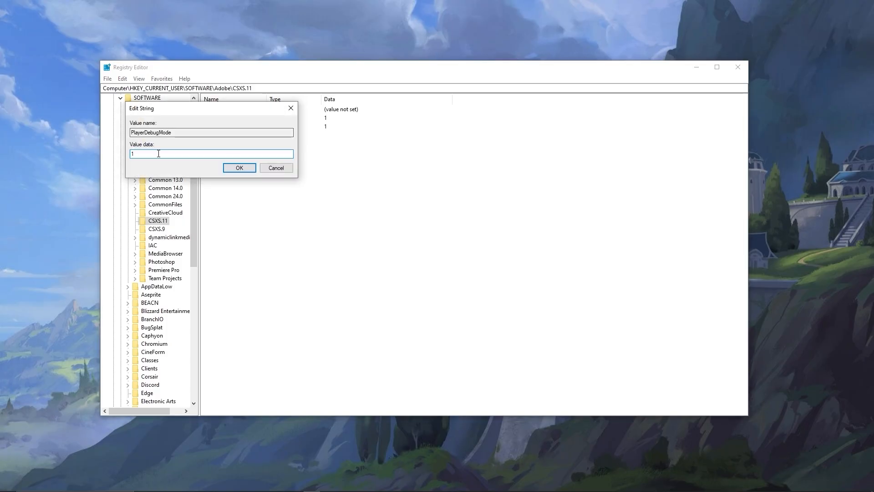
pyautogui.moveTo(158, 149)
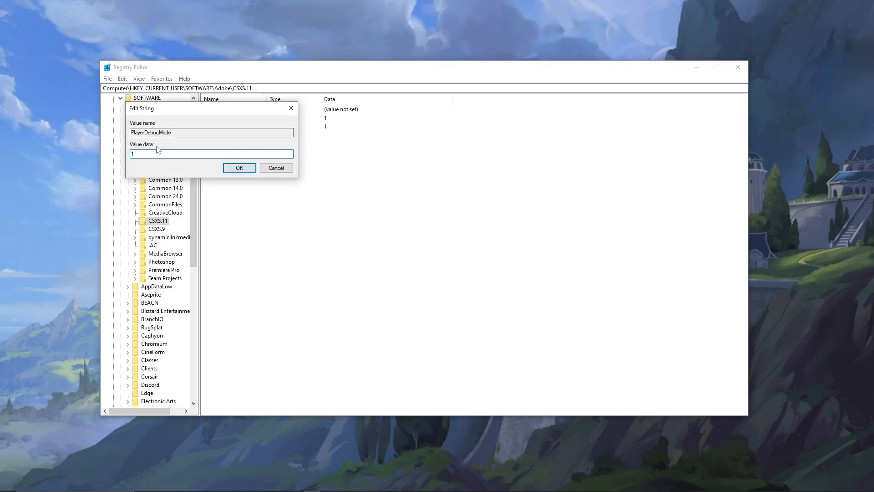
pyautogui.moveTo(214, 178)
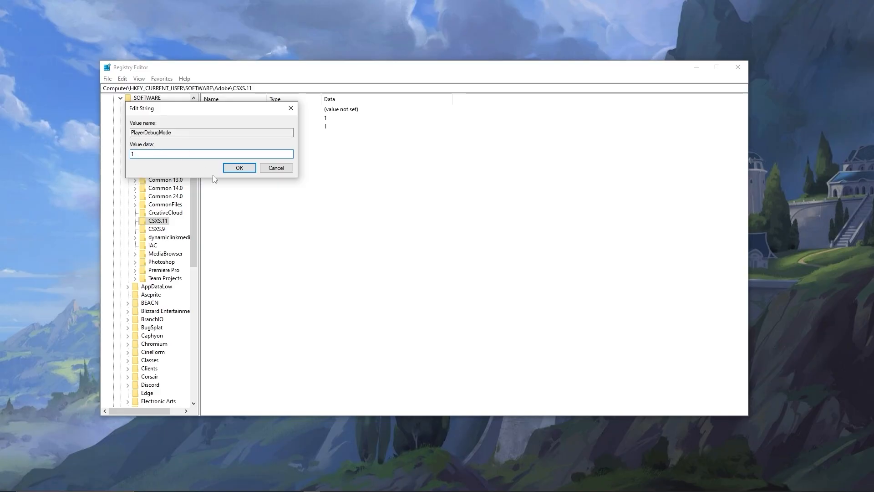
pyautogui.click(239, 168)
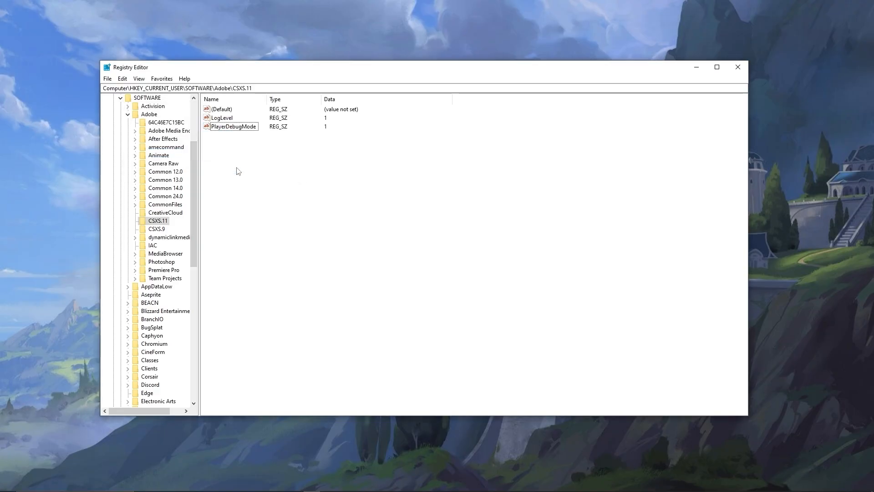
pyautogui.click(158, 228)
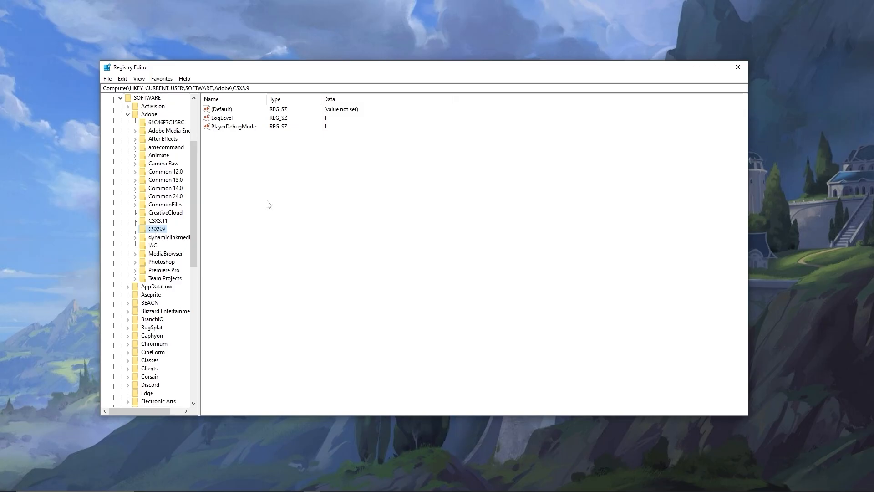
pyautogui.moveTo(233, 138)
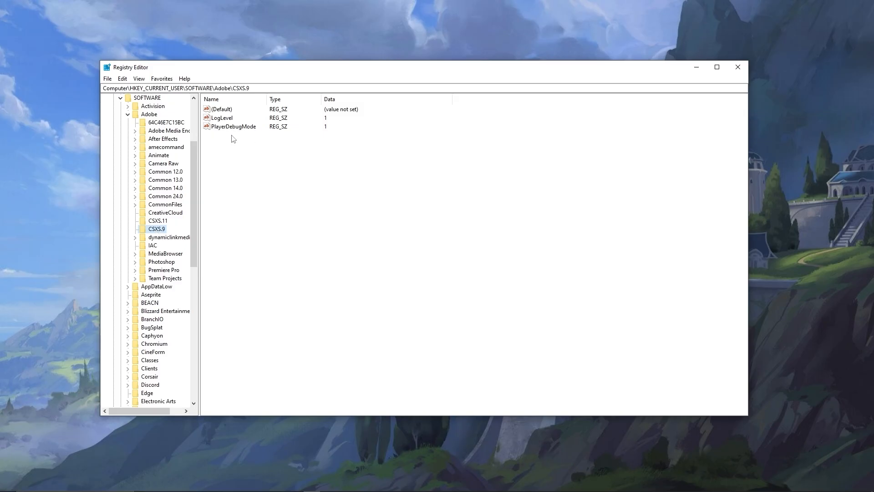
pyautogui.moveTo(313, 147)
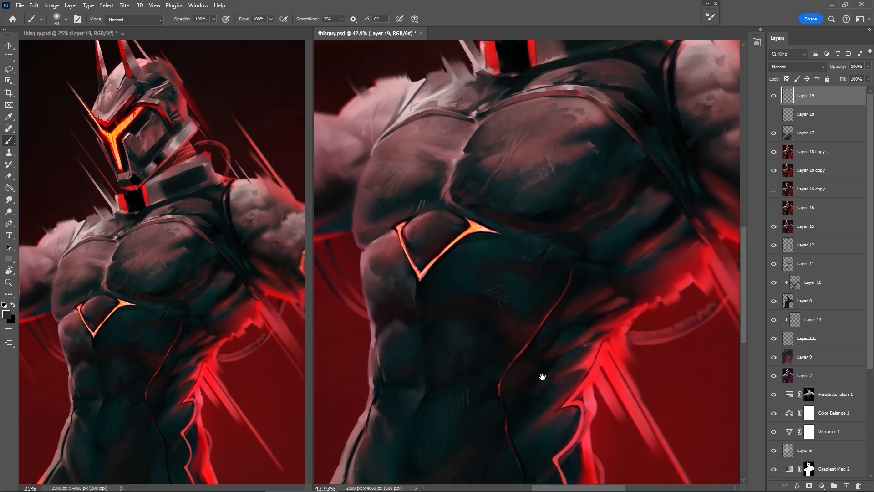
# Step: Return to the Brush tool and paint the chest and shoulders on Layer 19, sampling colours with Alt
pyautogui.click(9, 223)
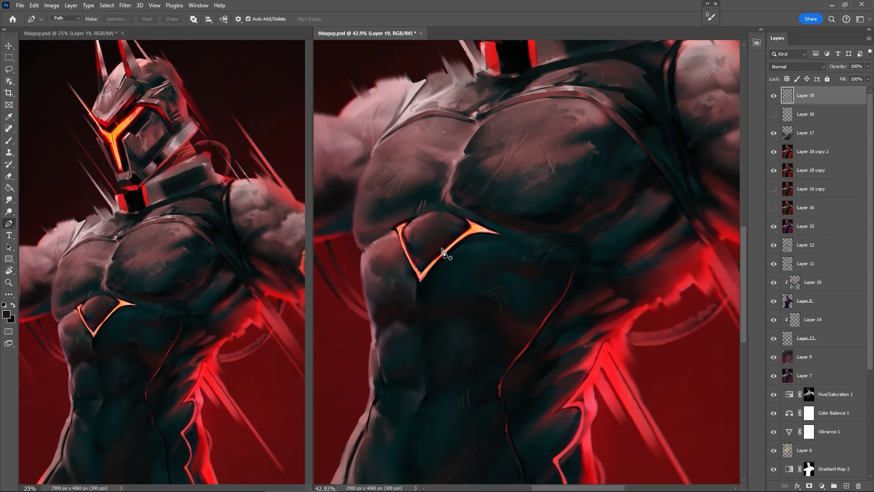
pyautogui.click(9, 141)
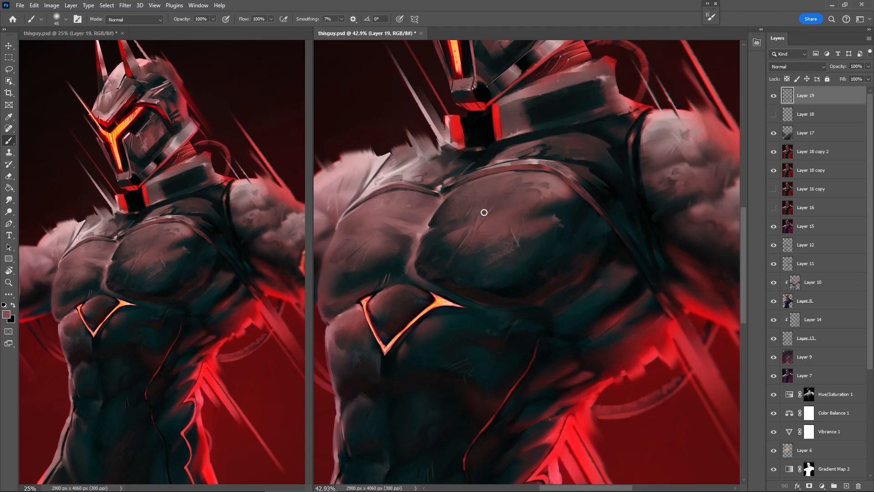
pyautogui.moveTo(446, 219)
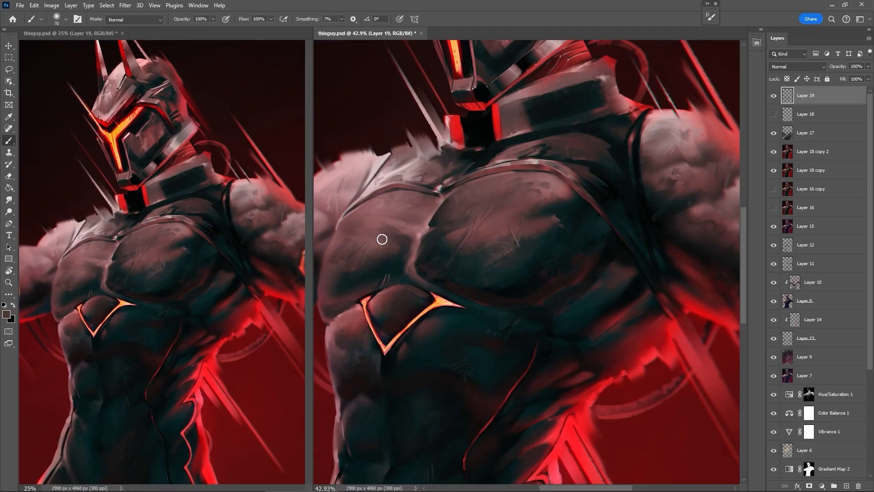
pyautogui.press('alt')
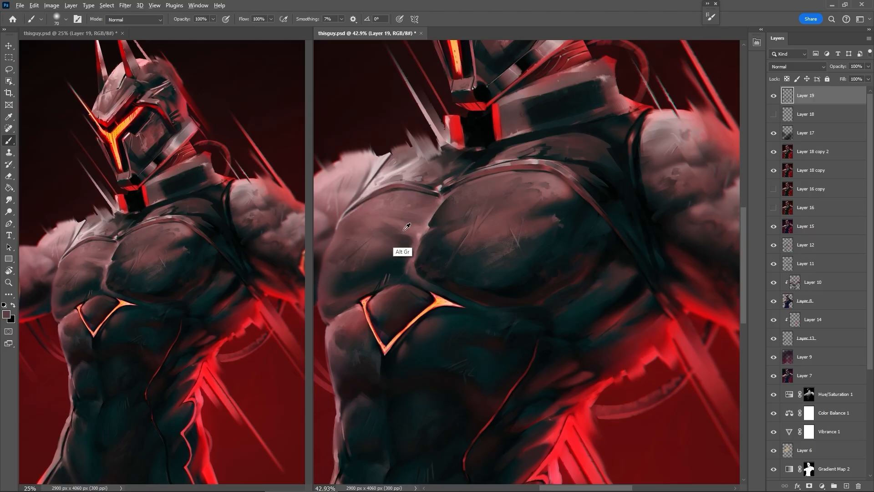
pyautogui.moveTo(367, 224)
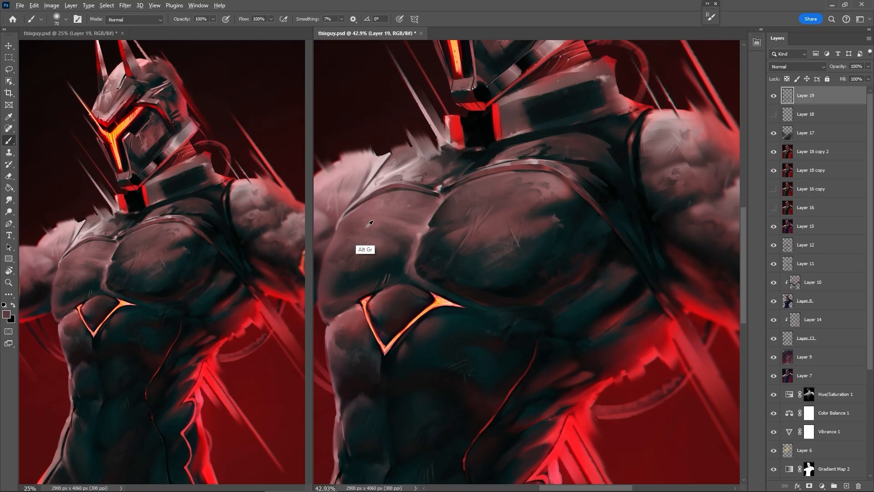
pyautogui.moveTo(585, 329)
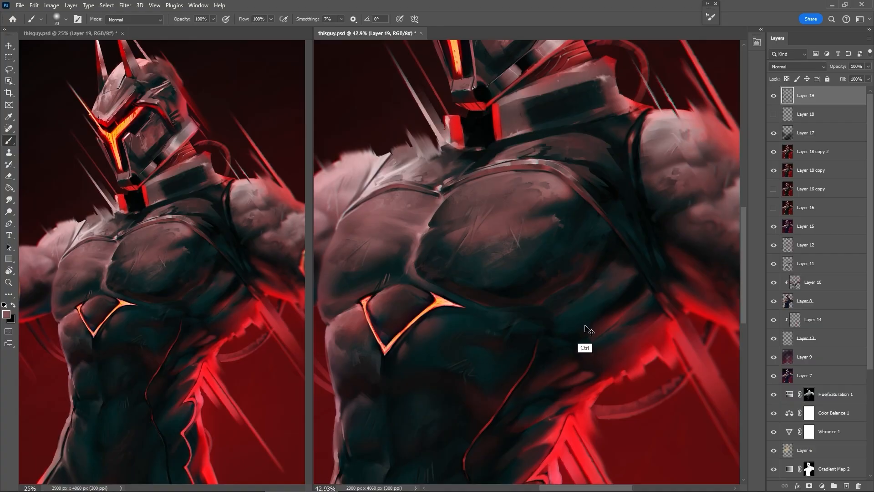